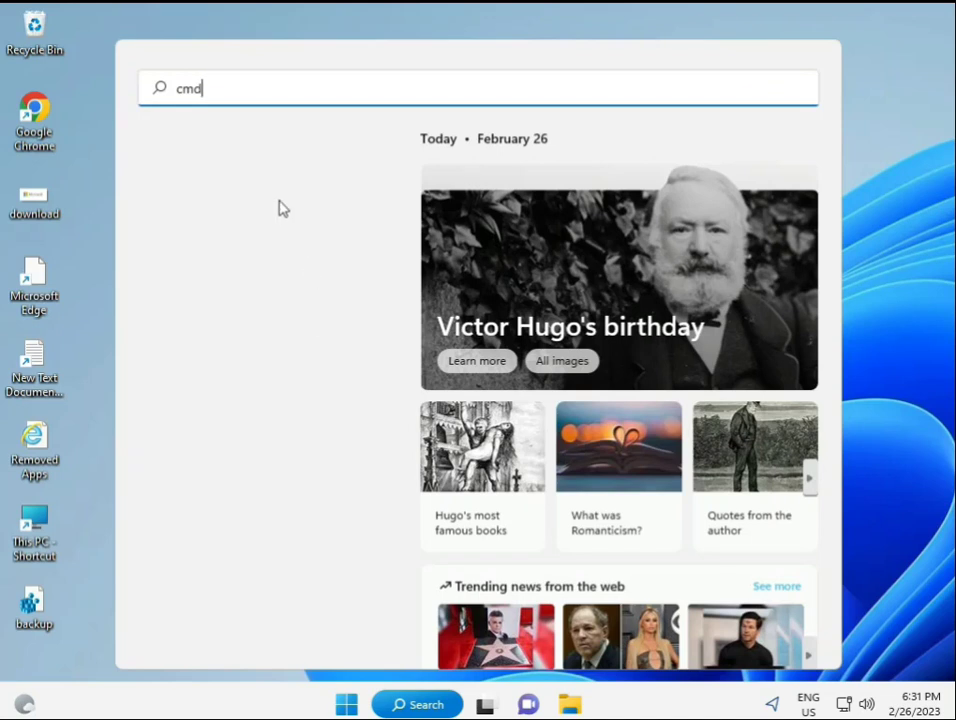
Search for cmd and bring up the Run as administrator option for Command Prompt.
type("cmd")
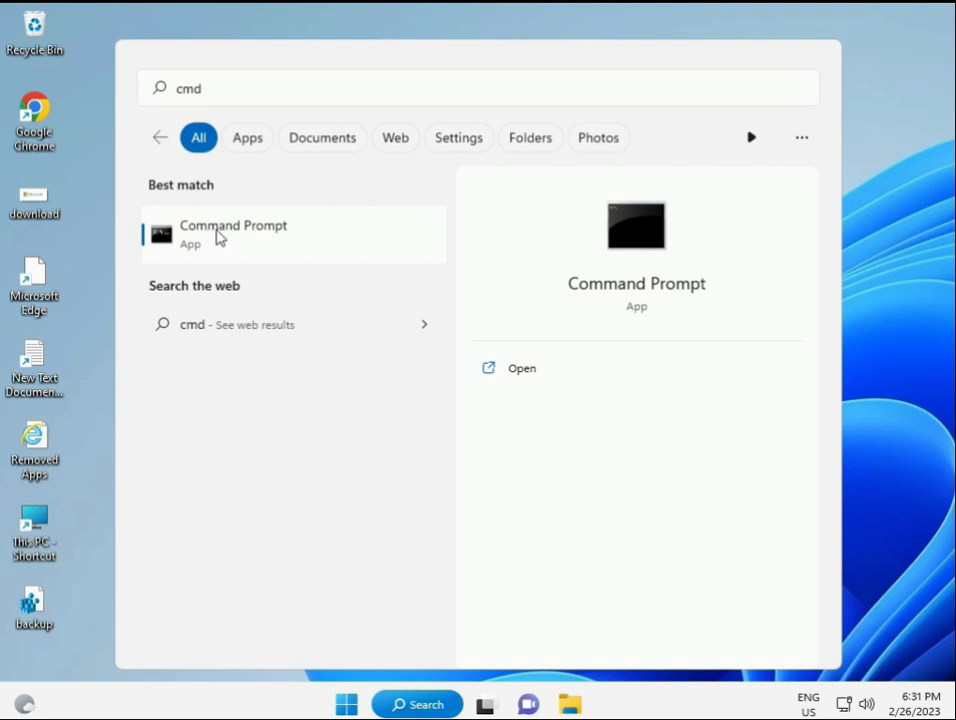
mouse_move(244, 242)
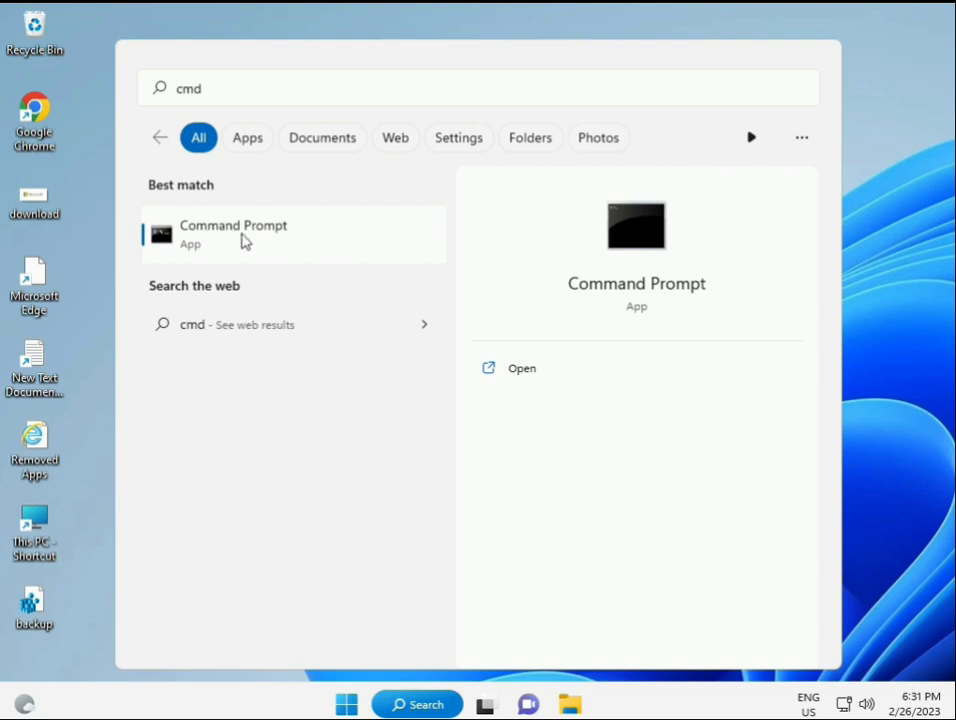
right_click(232, 234)
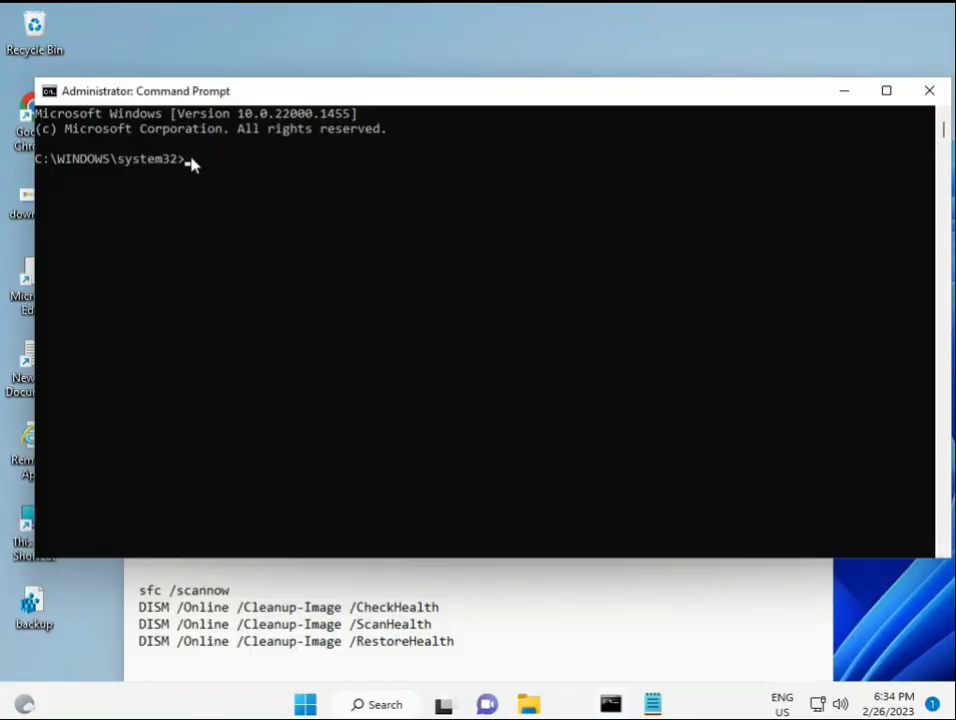
Run sfc /scannow and let the file verification reach 100% with no violations.
type("sca")
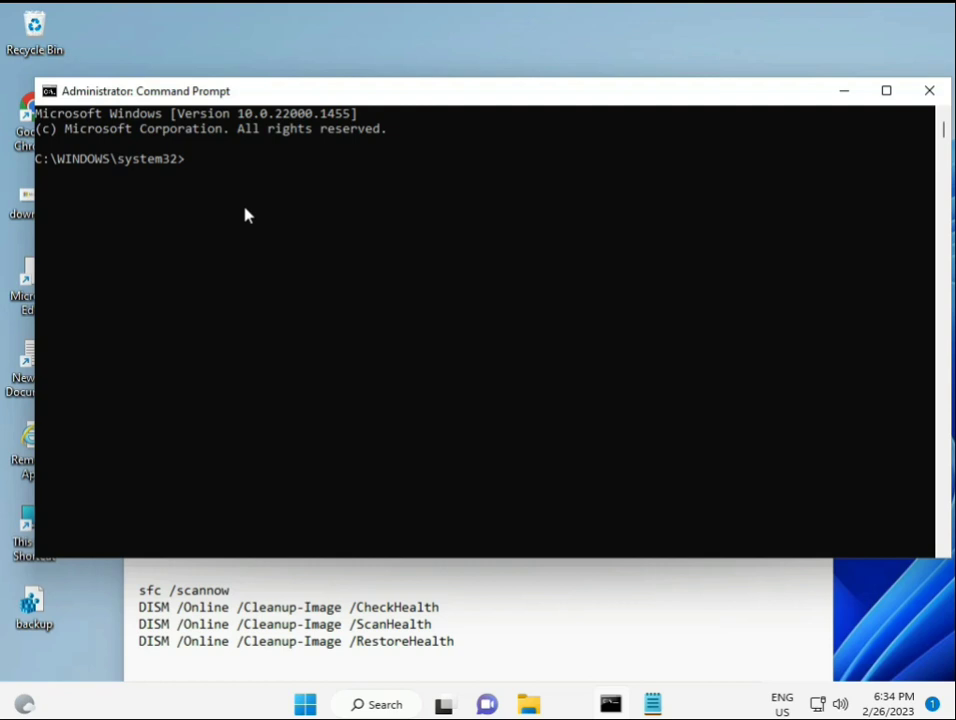
type("sfc /")
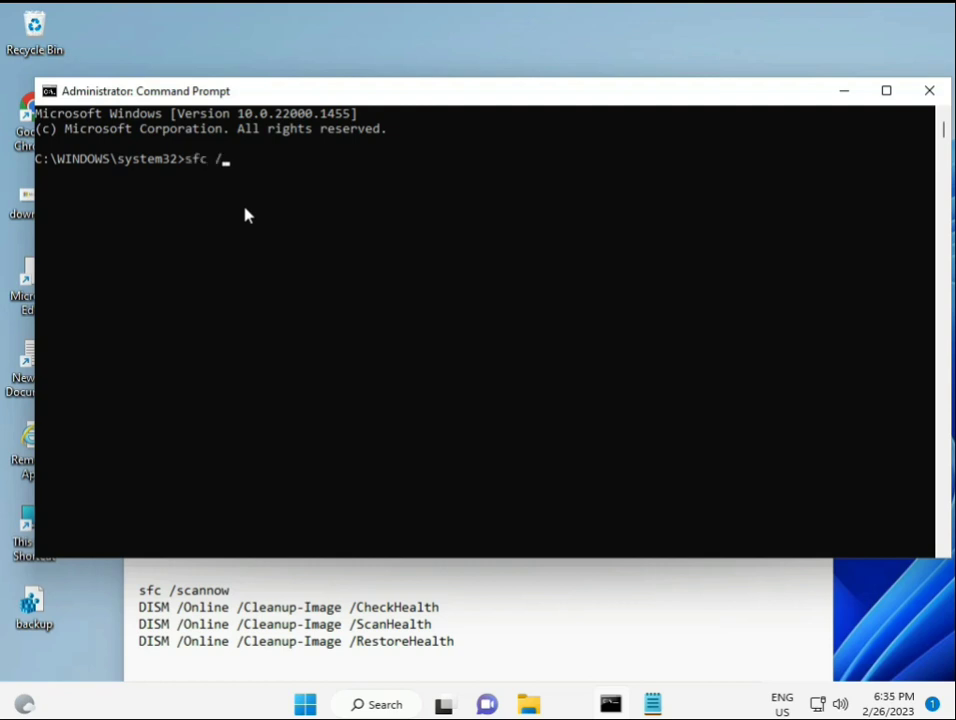
type("scannow")
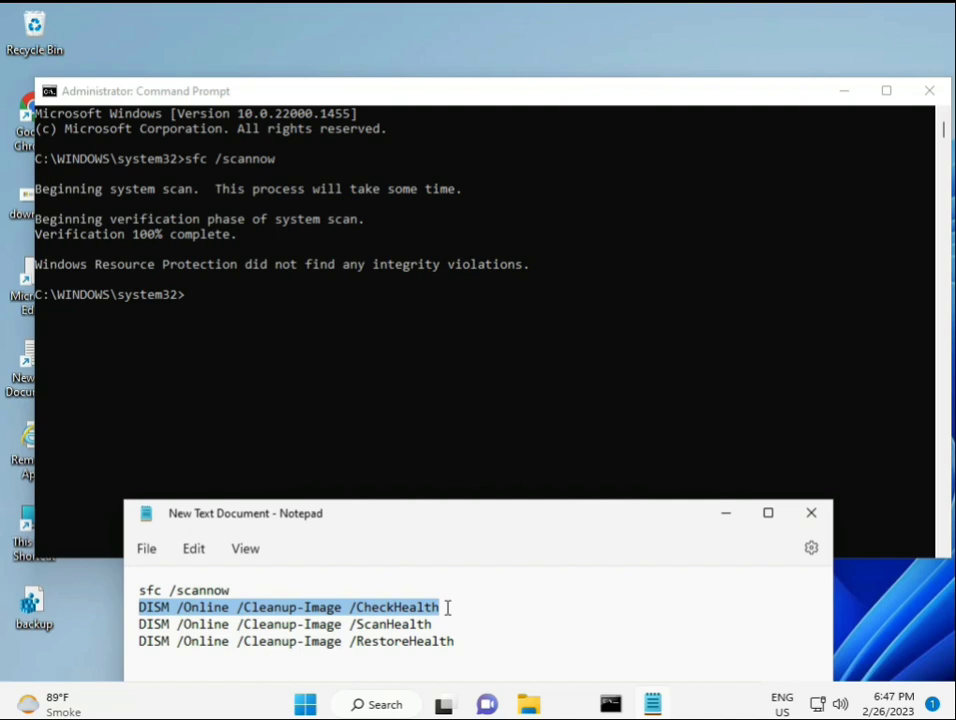
mouse_move(200, 346)
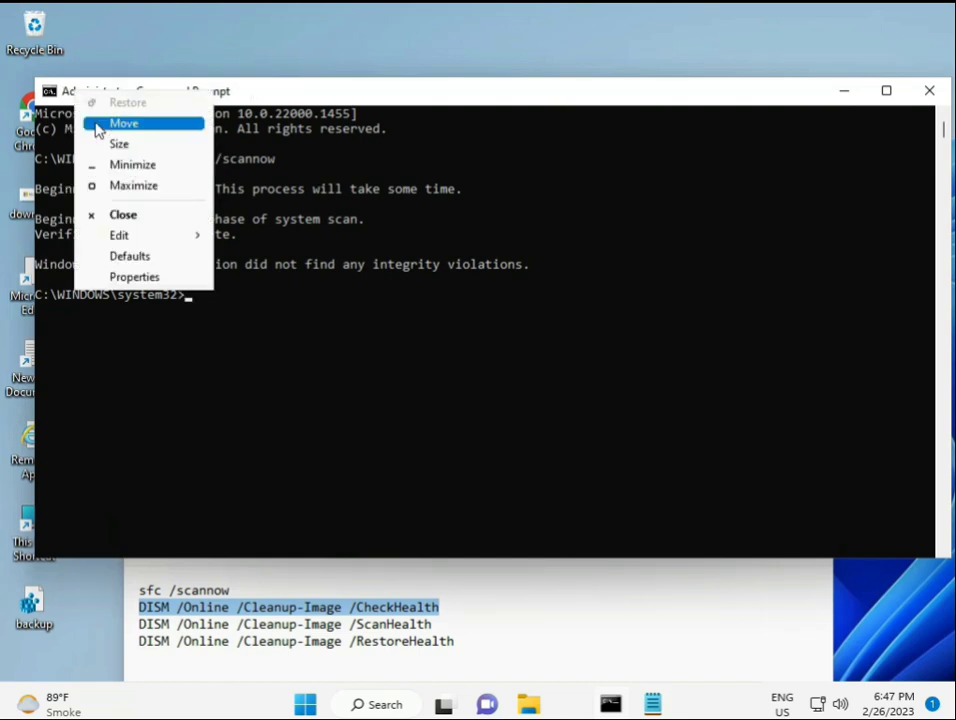
Paste and run DISM /Online /Cleanup-Image /CheckHealth at the prompt.
left_click(120, 234)
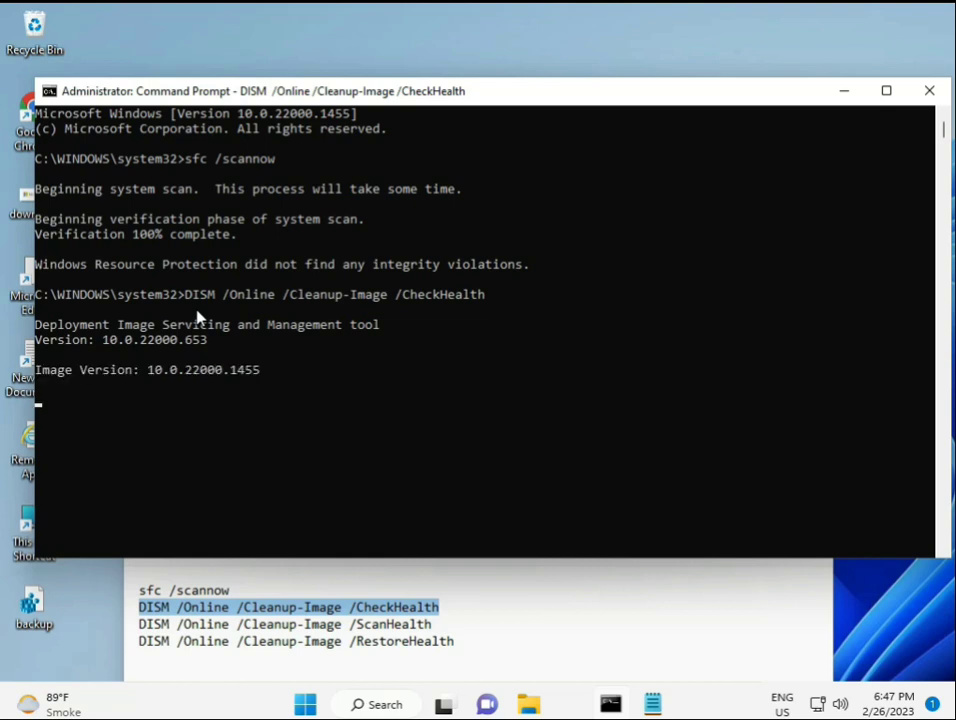
mouse_move(50, 410)
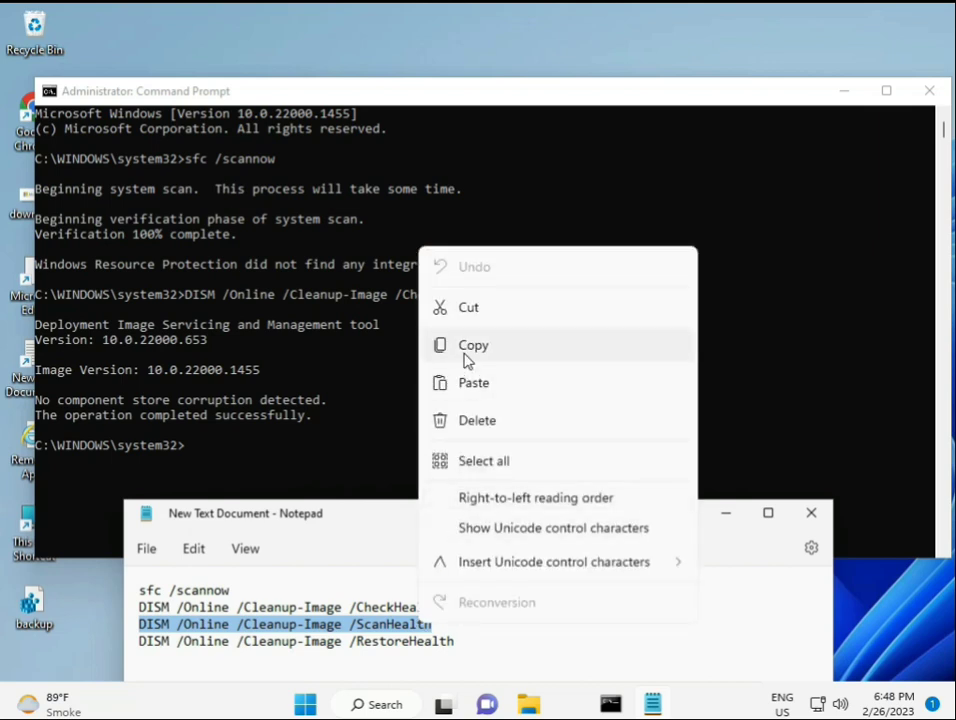
Run DISM /Online /Cleanup-Image /ScanHealth from the notes and let it complete.
left_click(190, 450)
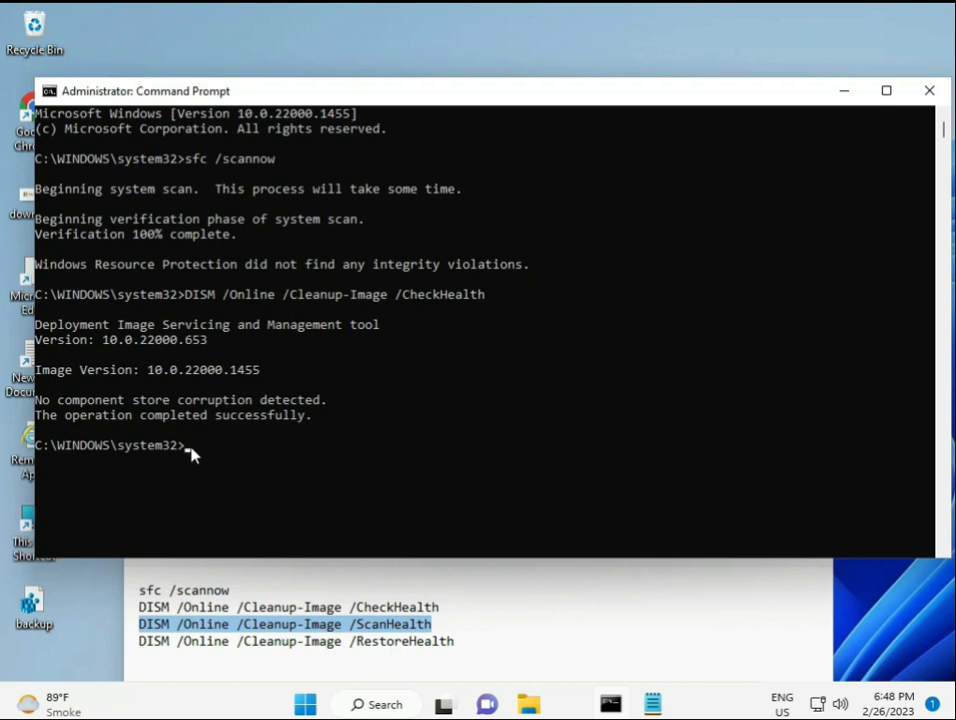
type("DISM /Online /Cleanup-Image /ScanHealth")
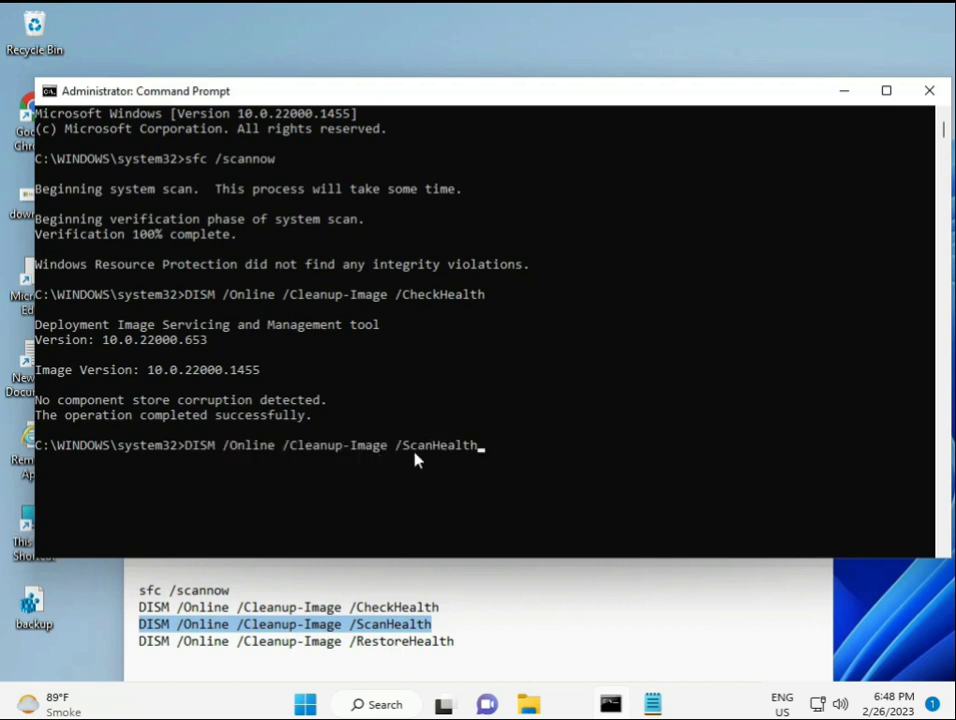
key("enter")
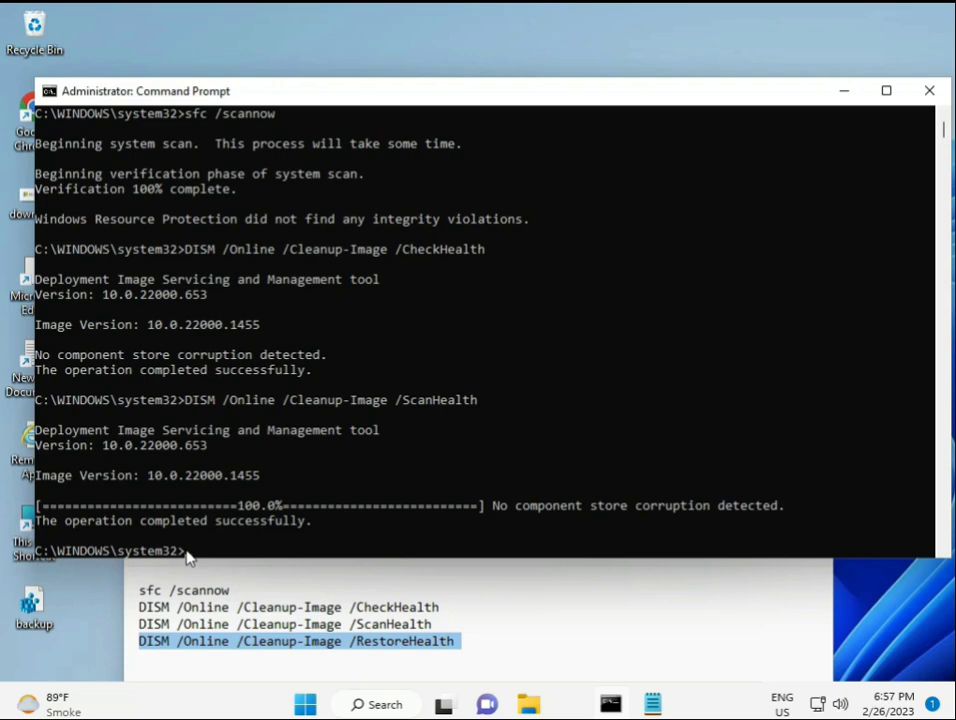
Enter DISM /Online /Cleanup-Image /RestoreHealth at the prompt.
type("DISM /Online /Cleanup-Image /RestoreHealth")
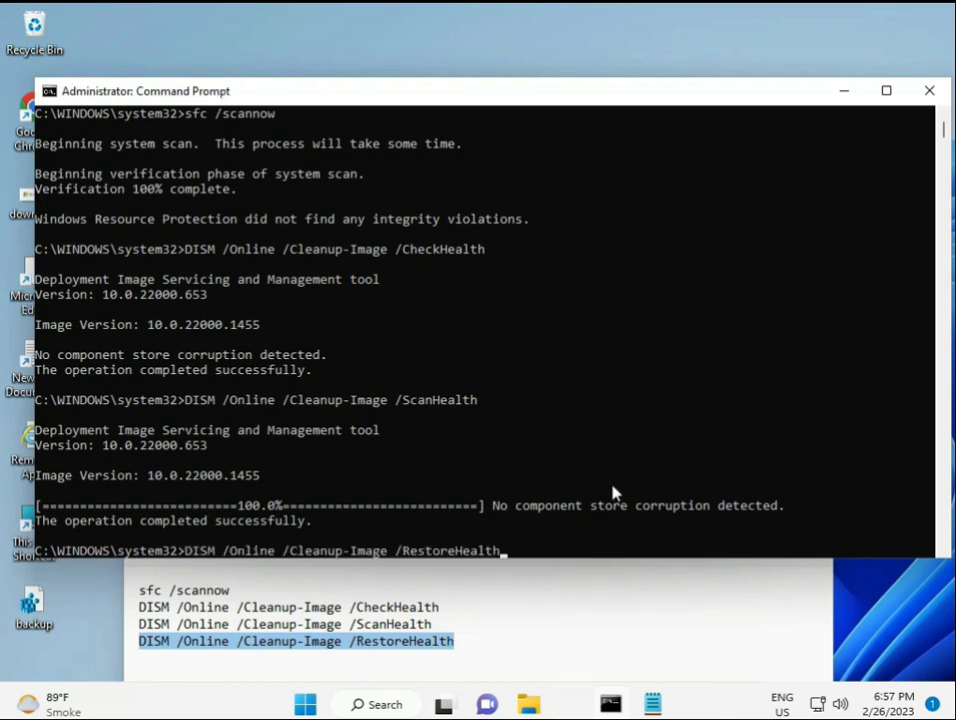
mouse_move(776, 300)
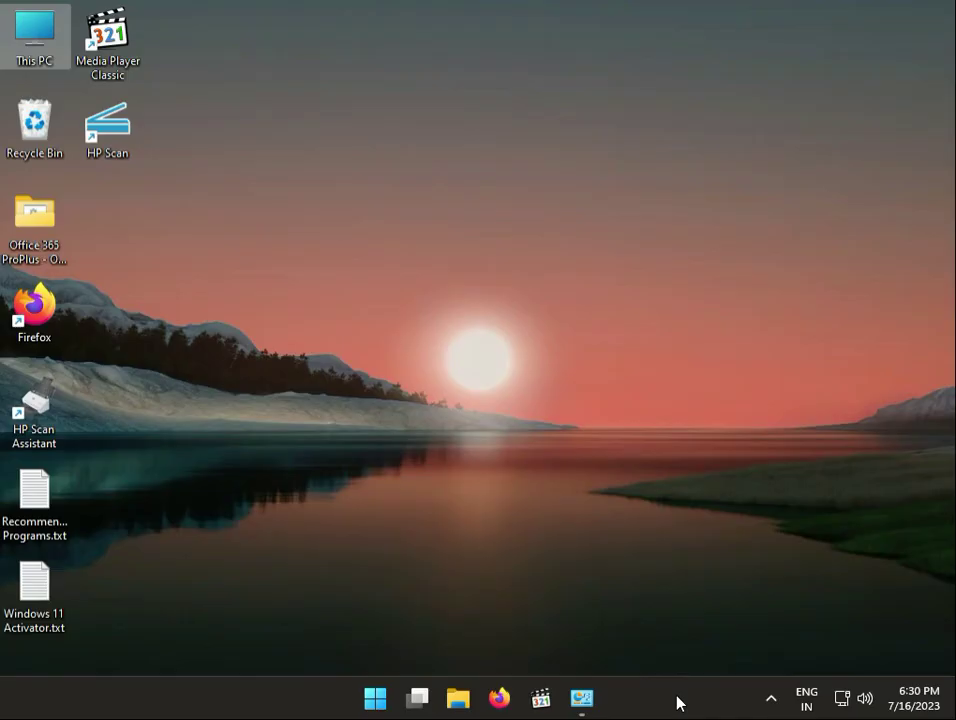
Launch a new Command Prompt as administrator from search, approving the UAC prompt.
left_click(376, 698)
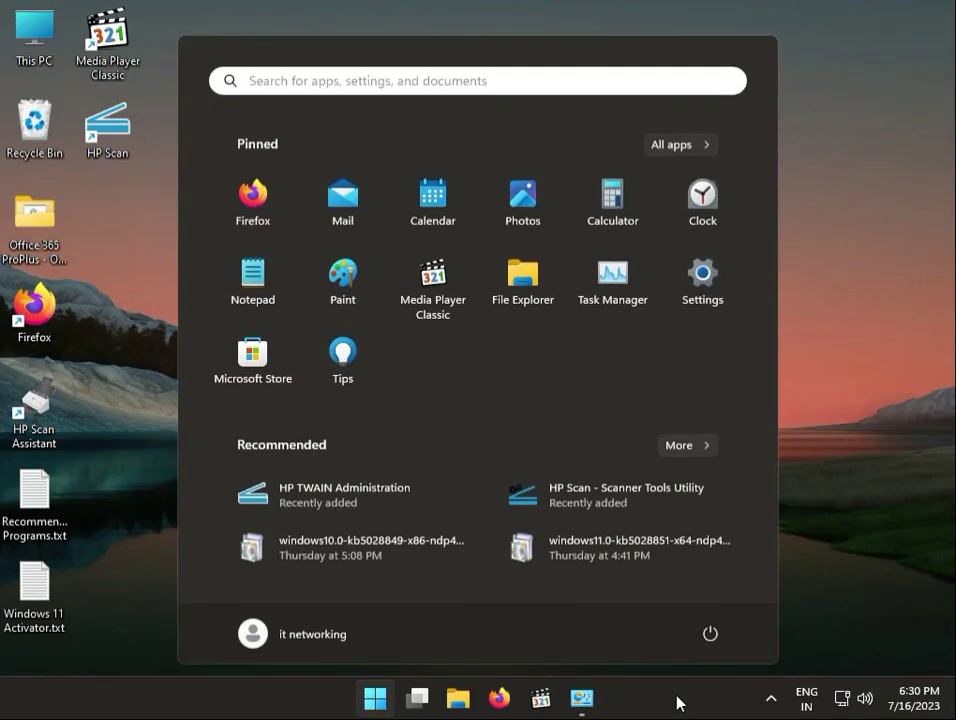
type("cmd")
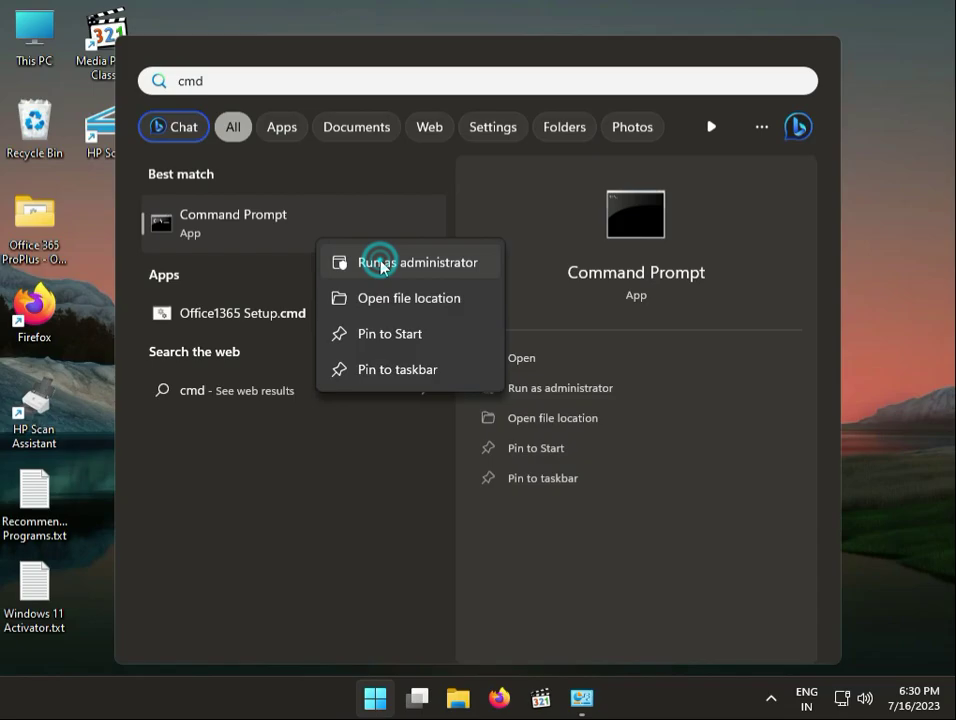
left_click(416, 260)
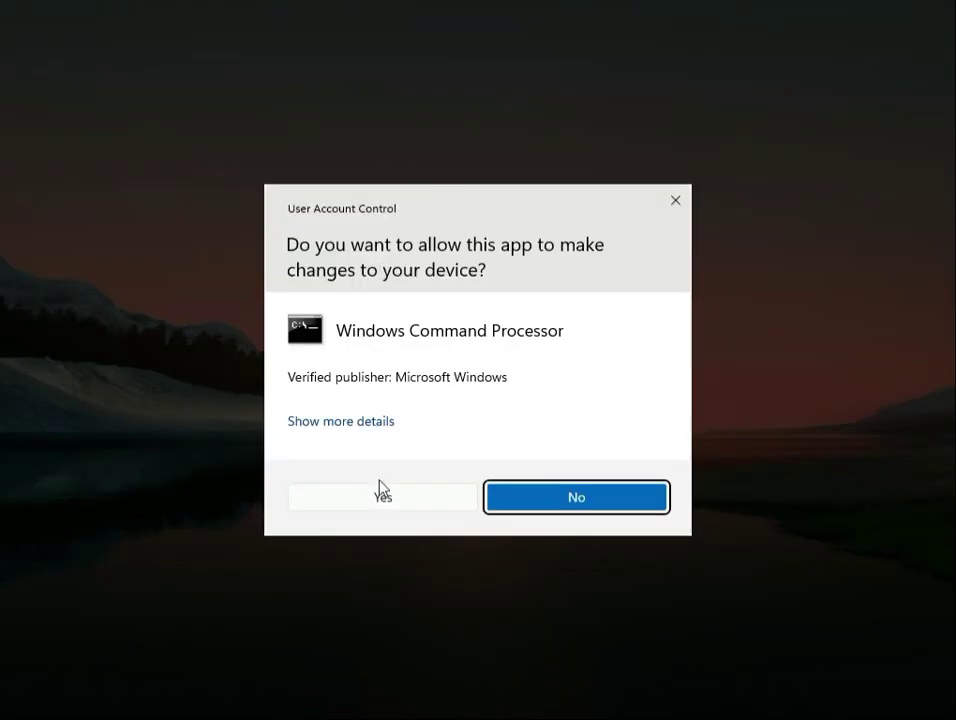
left_click(380, 496)
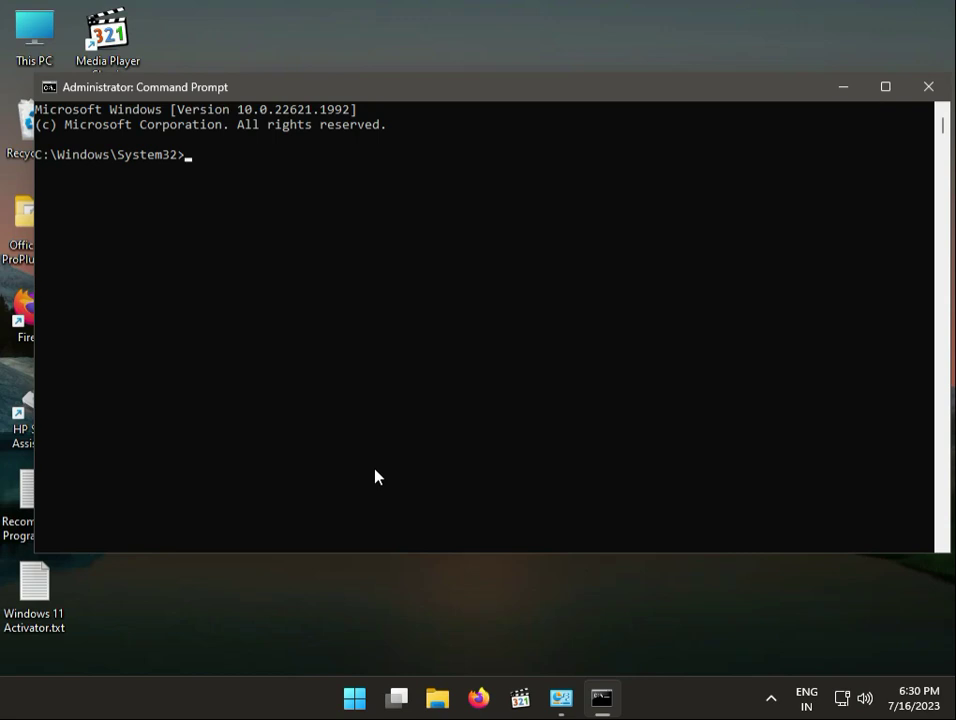
Run chkdsk c: /f /r /x and answer Y to schedule the check at next restart.
type("ch")
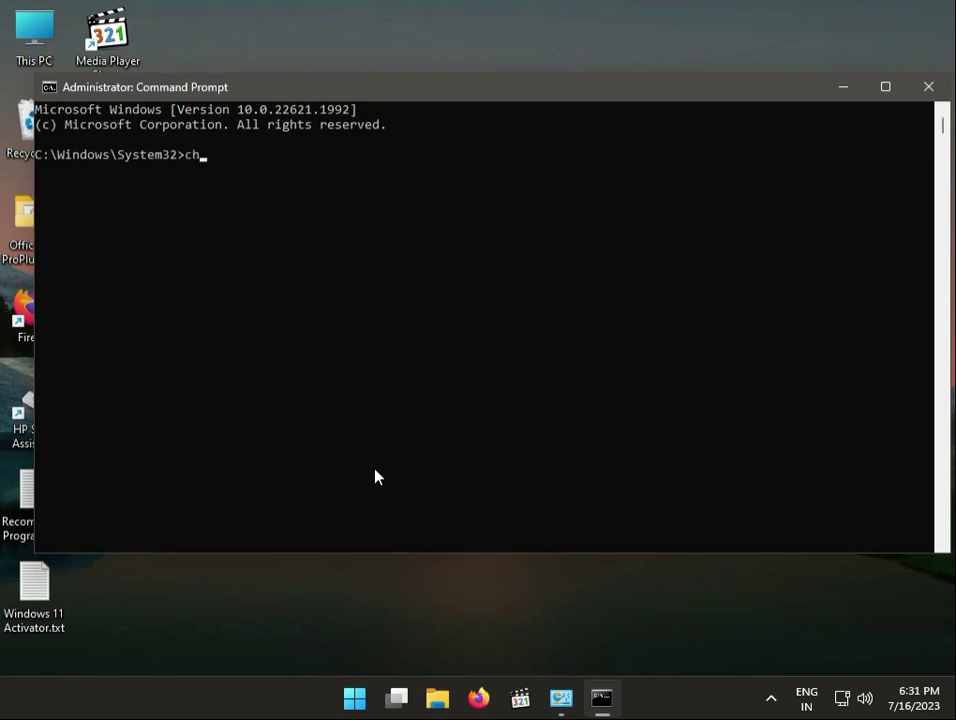
type("kdsk")
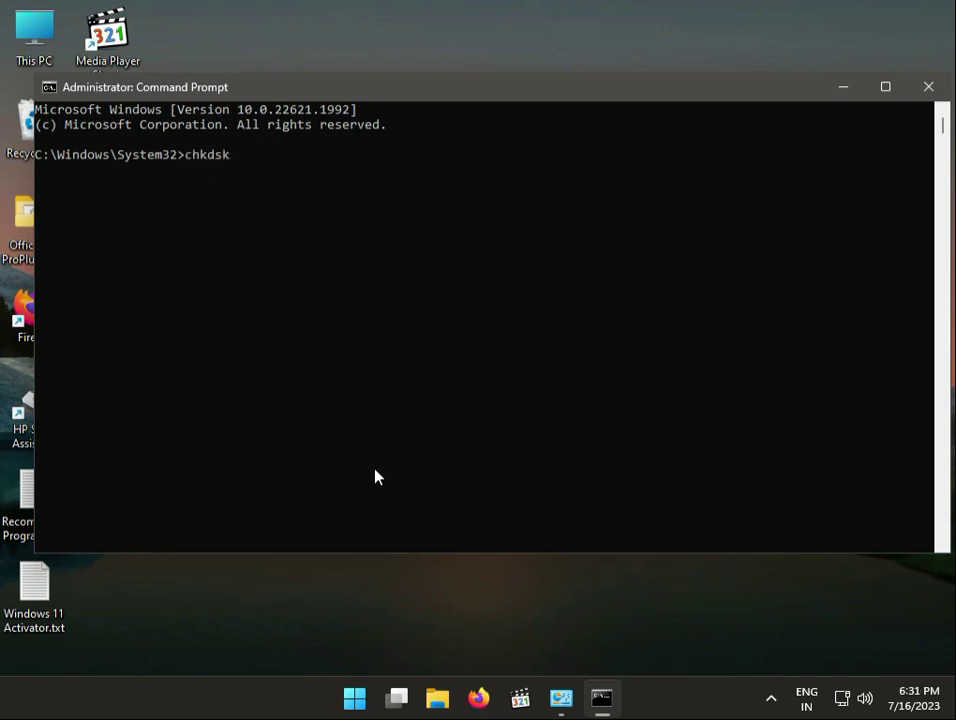
type("c")
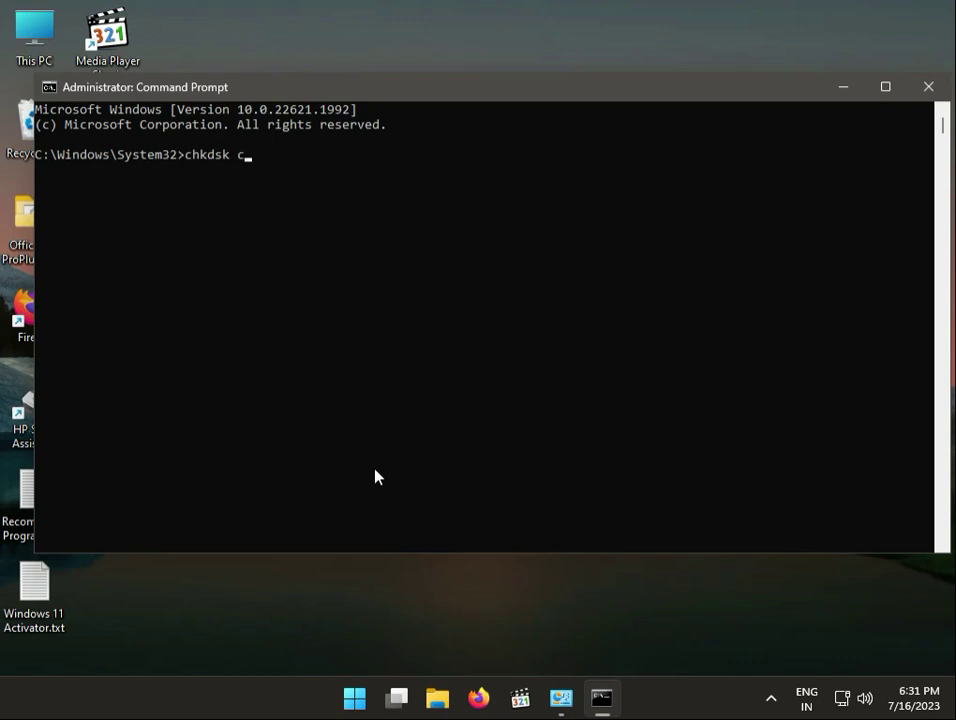
type(":")
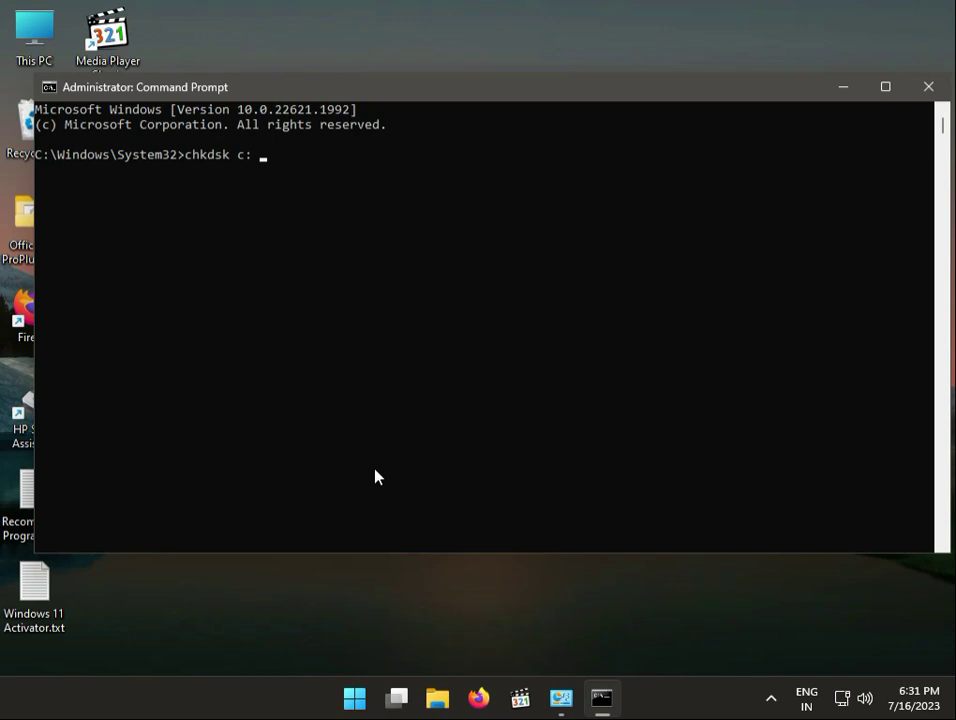
type("/")
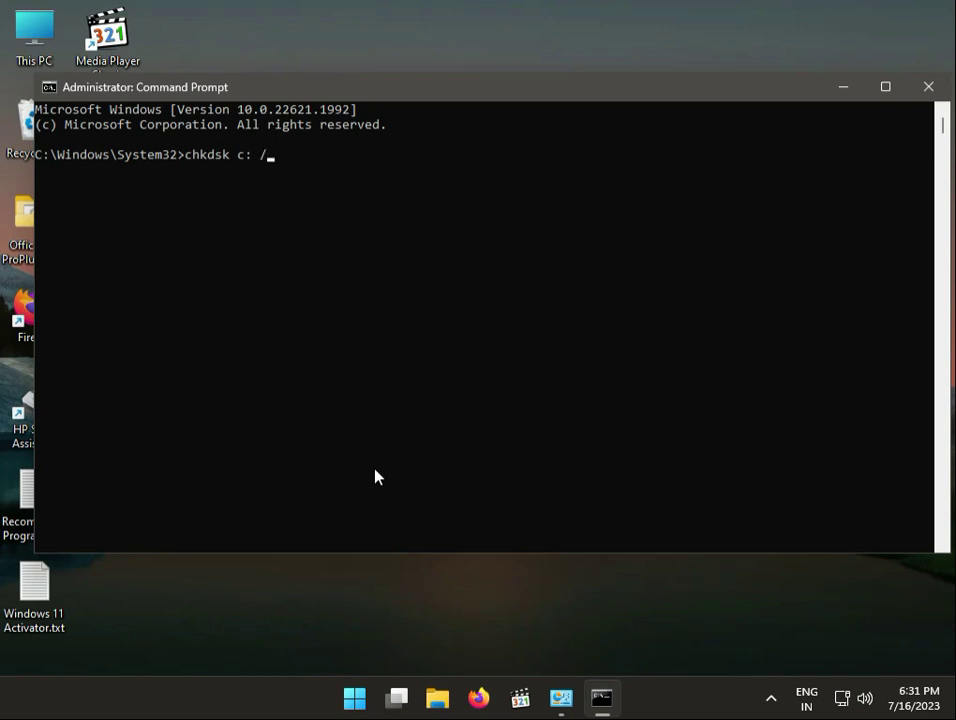
type("f")
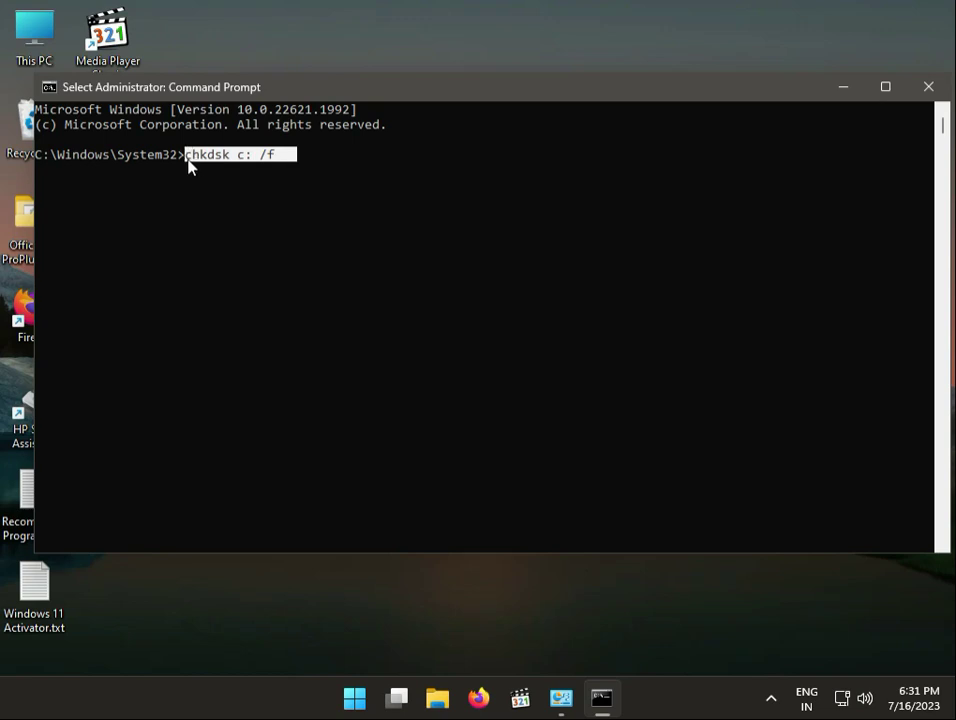
mouse_move(176, 180)
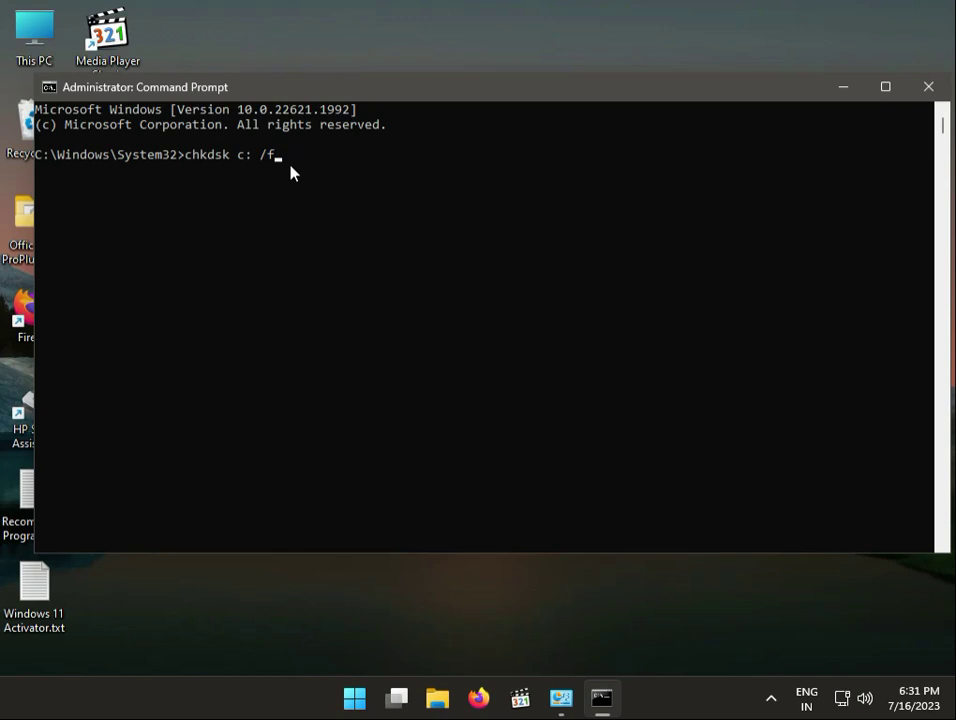
type("/")
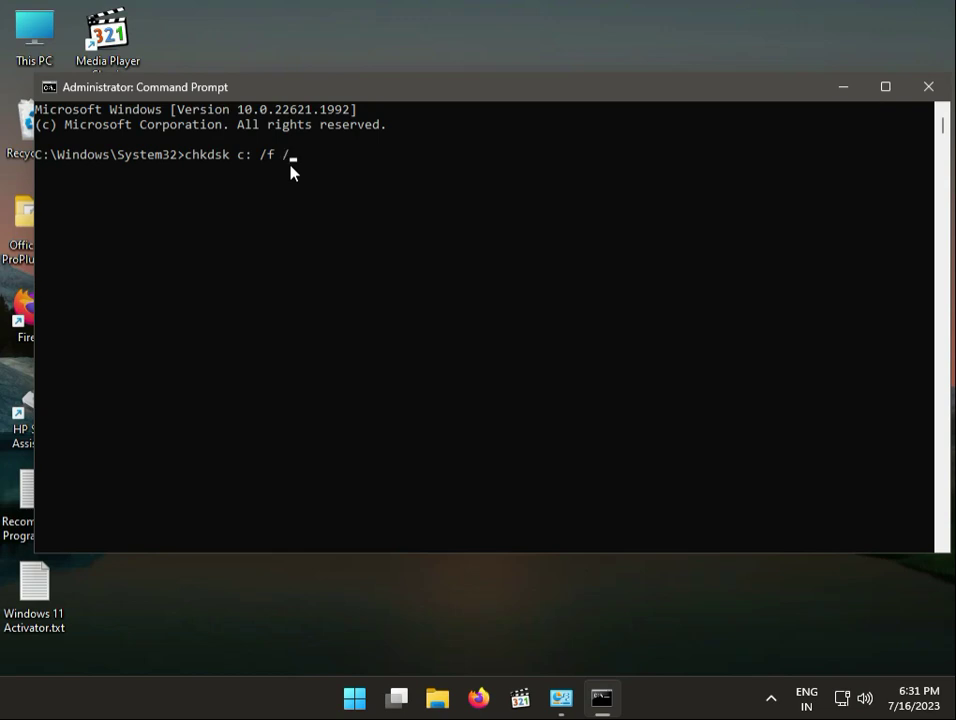
type("r")
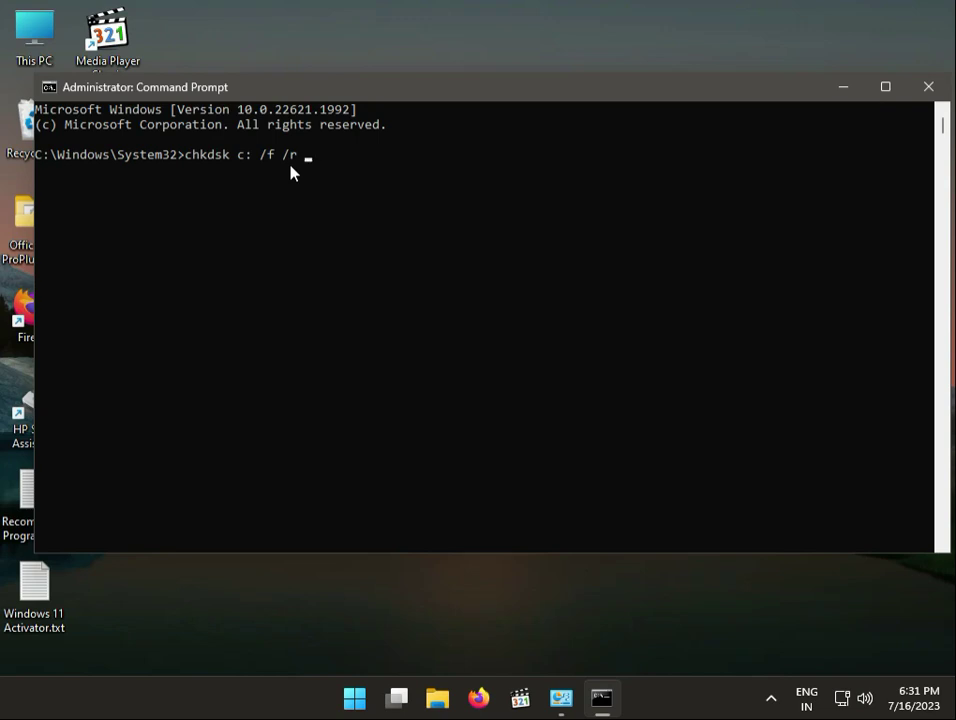
type("/")
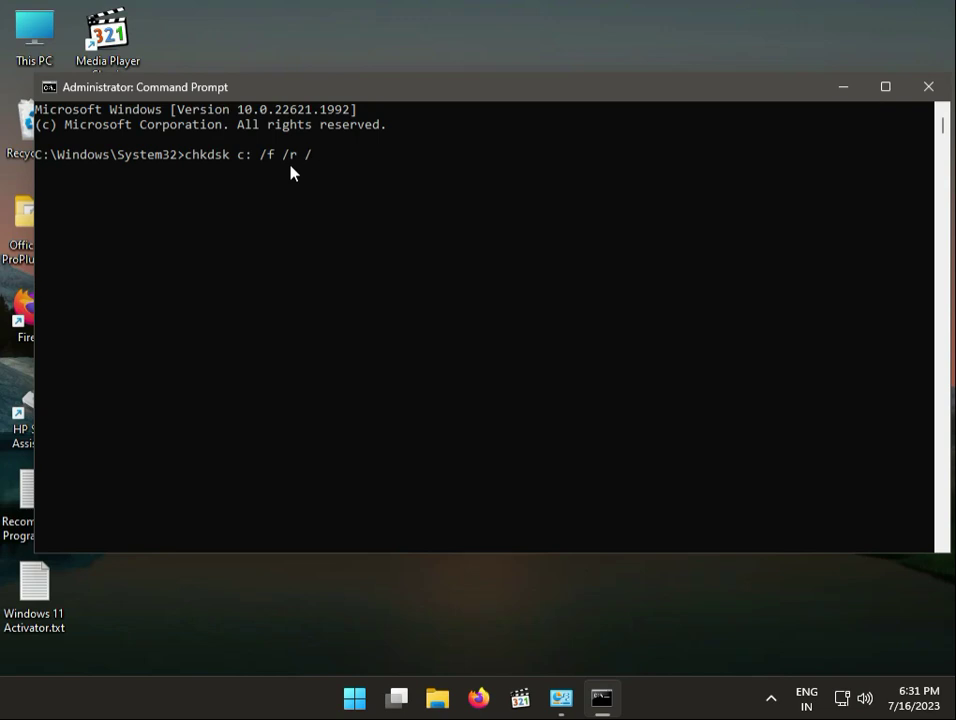
type("x")
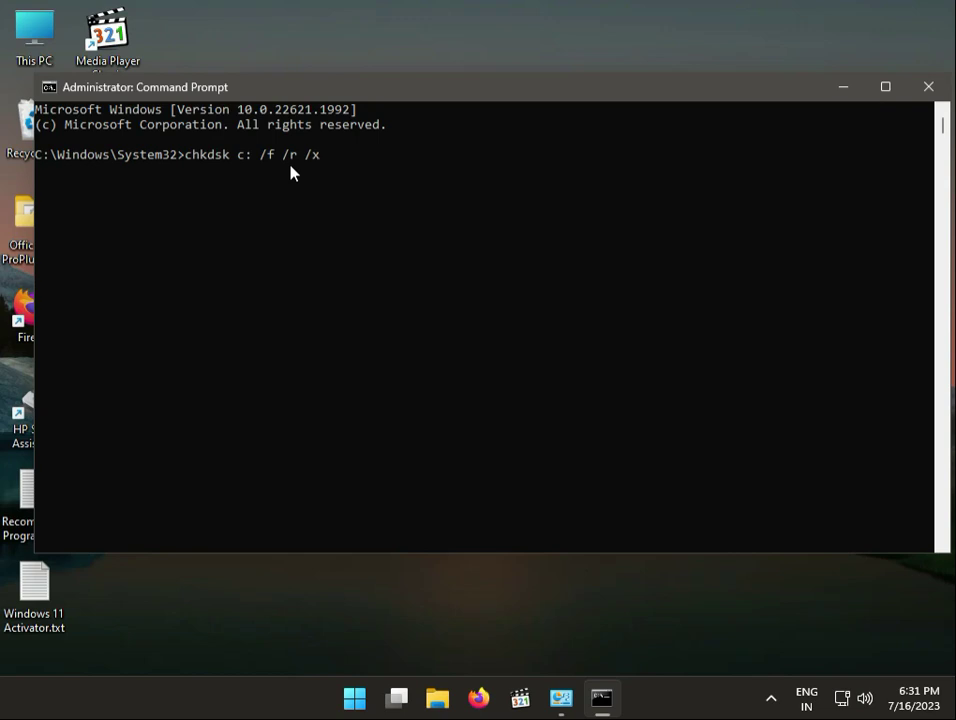
mouse_move(270, 180)
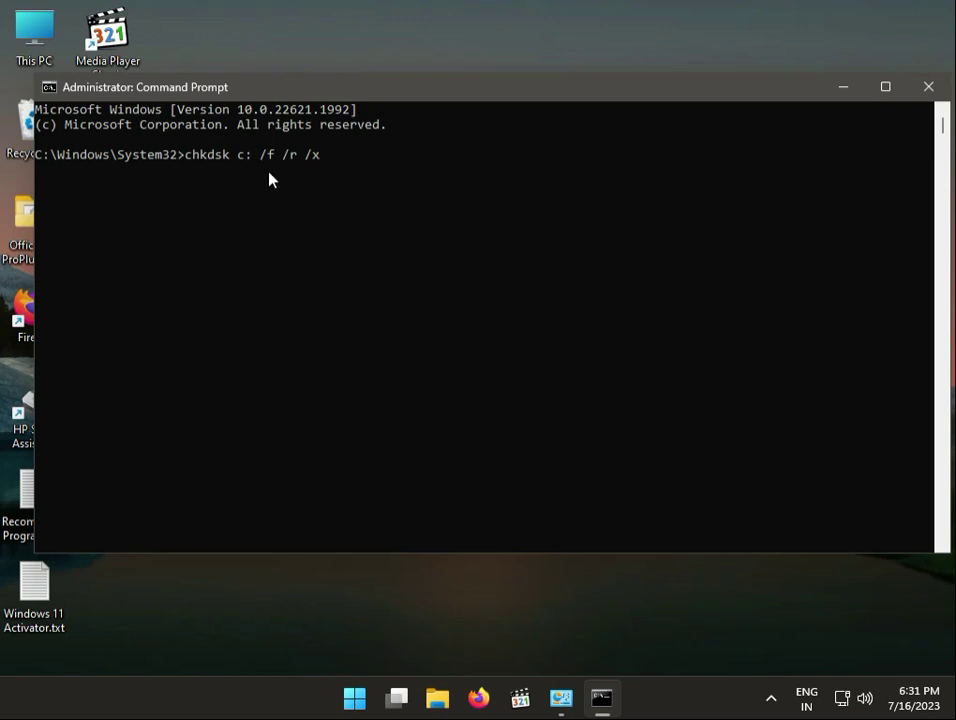
key("enter")
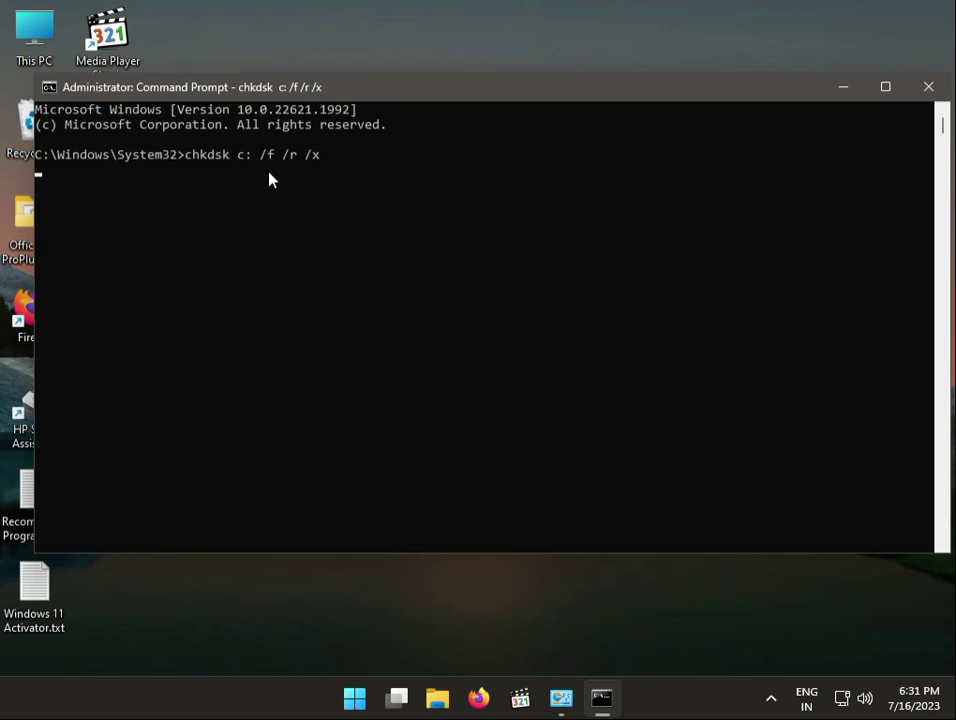
key("enter")
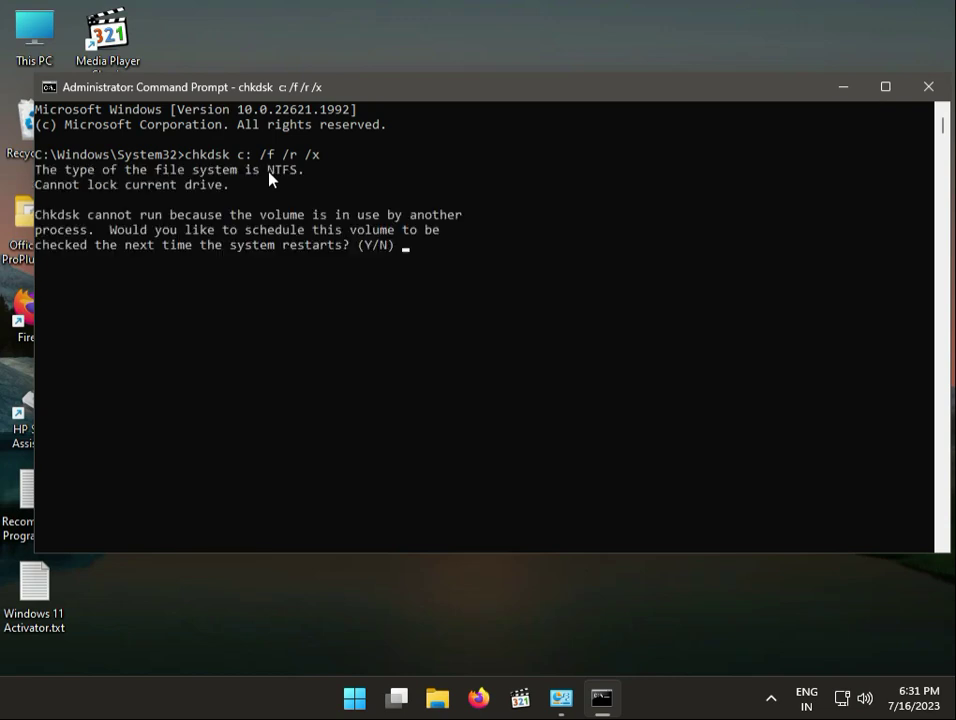
type("y")
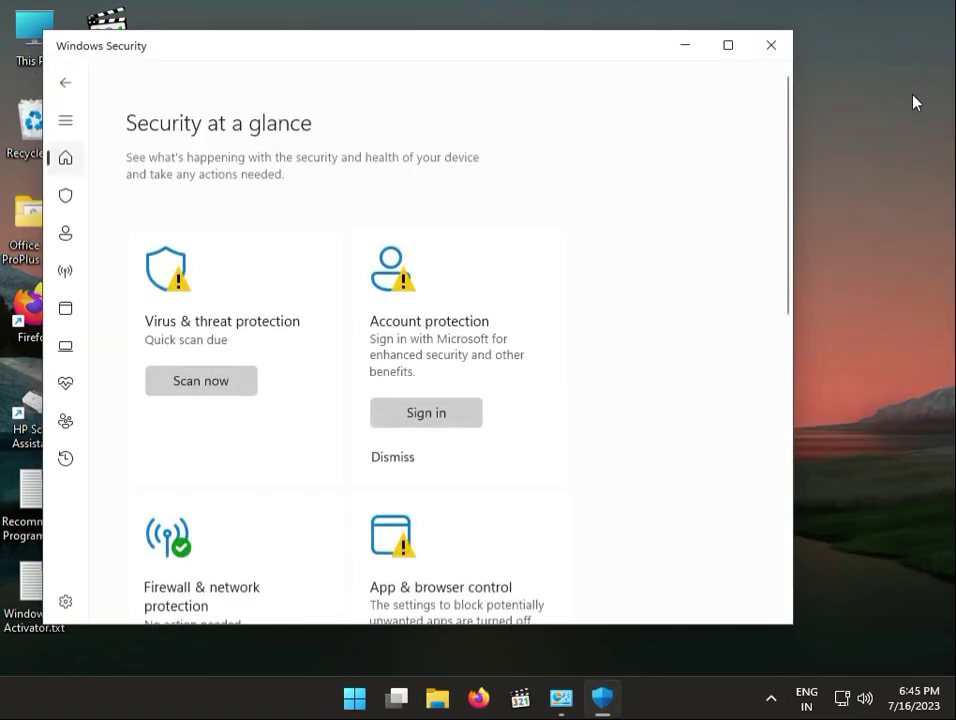
mouse_move(436, 698)
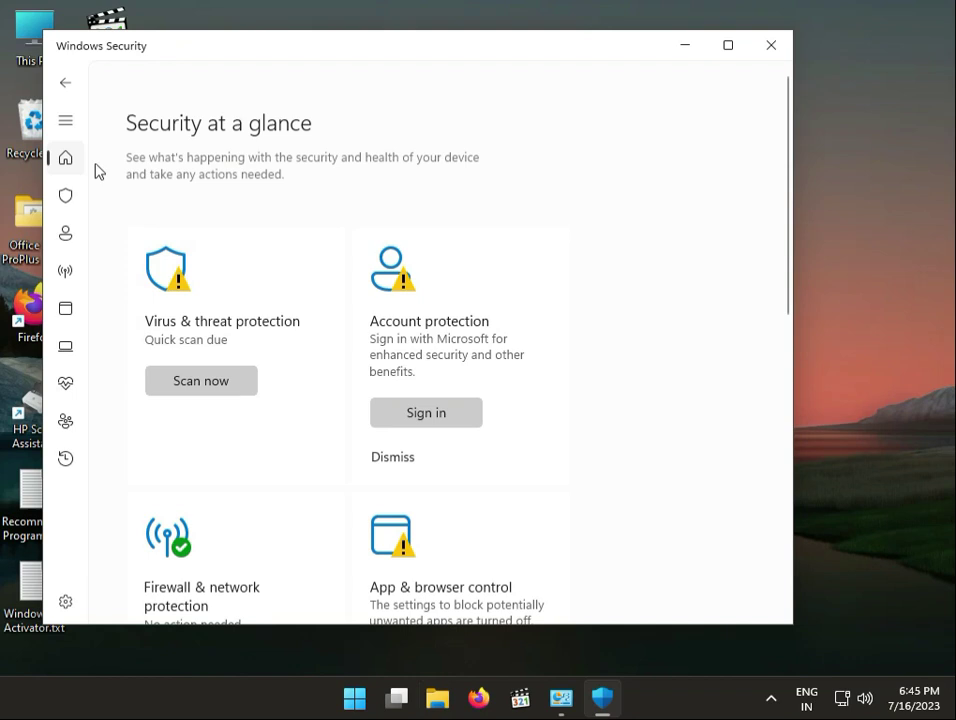
mouse_move(64, 196)
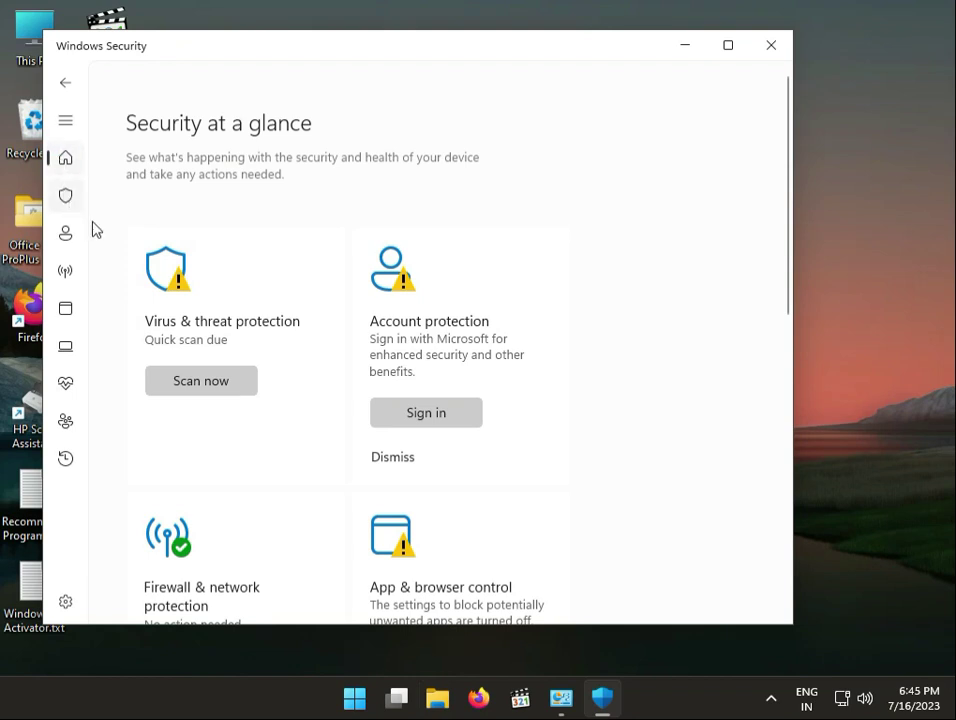
Go into Virus & threat protection and look over the current threats area.
left_click(64, 196)
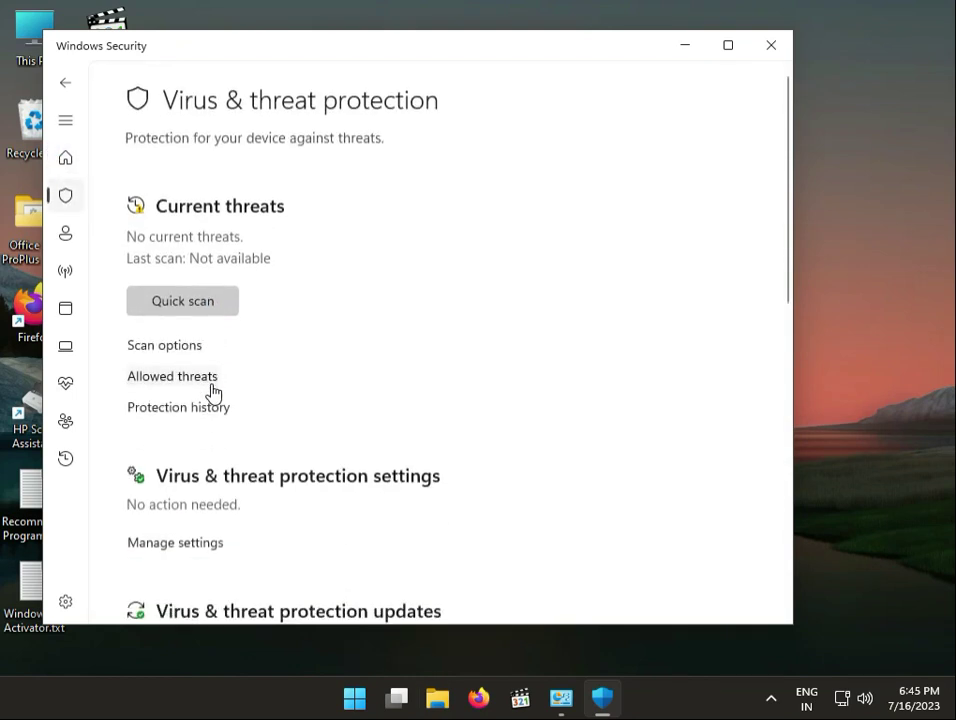
left_click(182, 300)
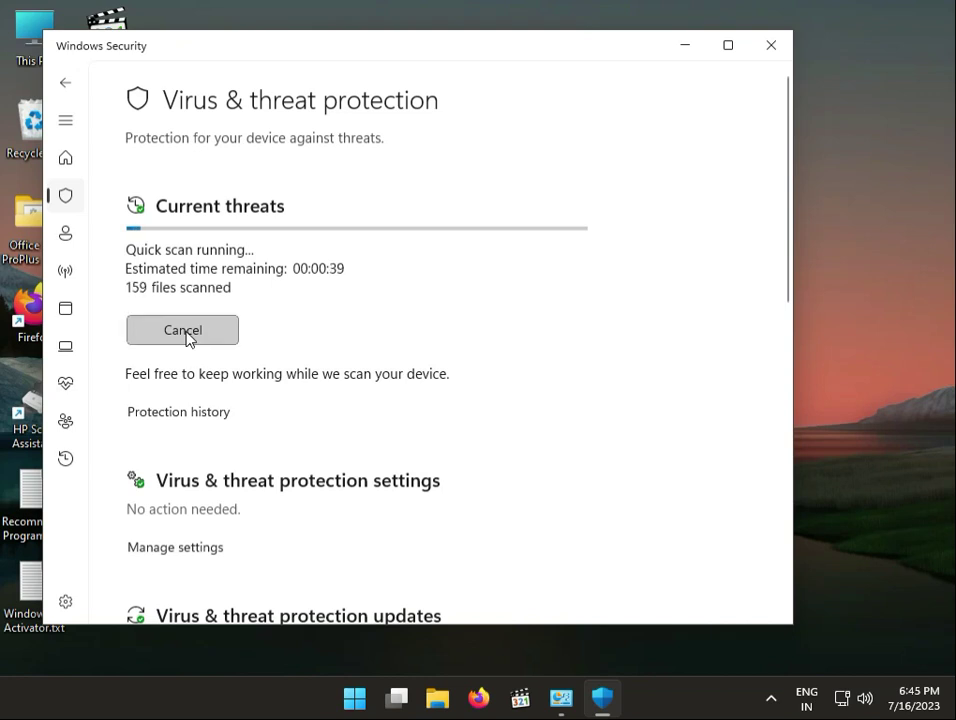
scroll("down", 3)
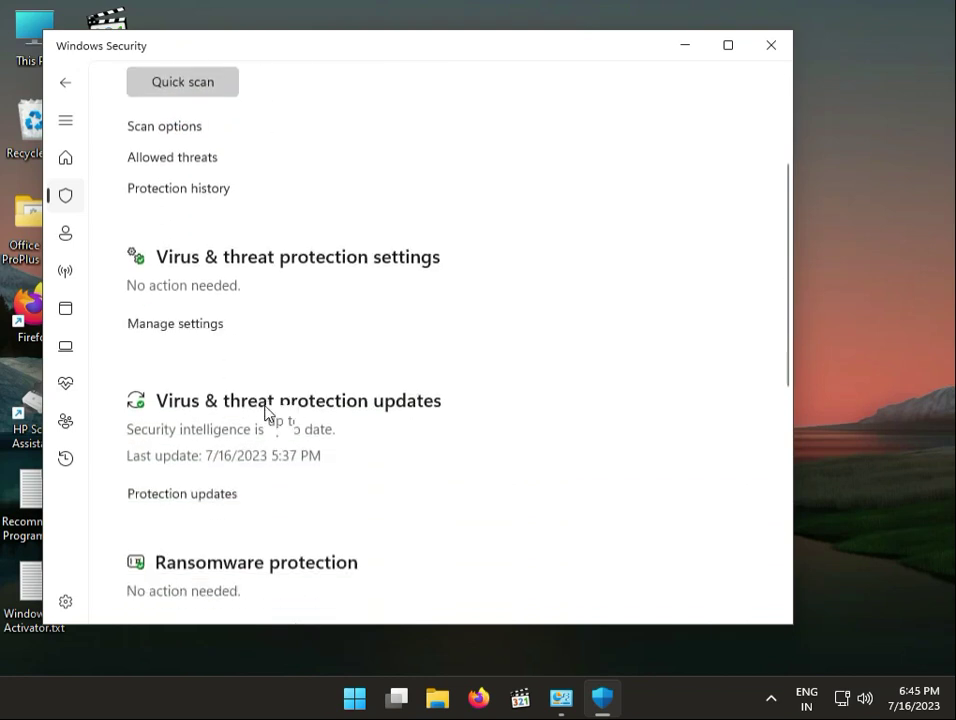
left_click(64, 156)
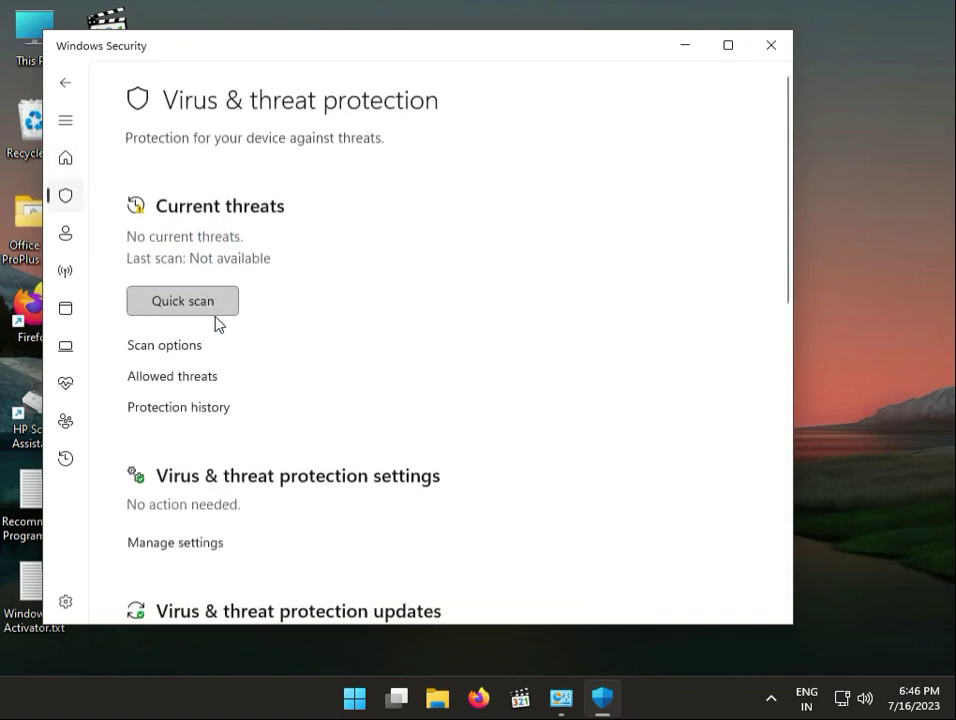
From Scan options, start a Quick scan with Scan now.
left_click(164, 344)
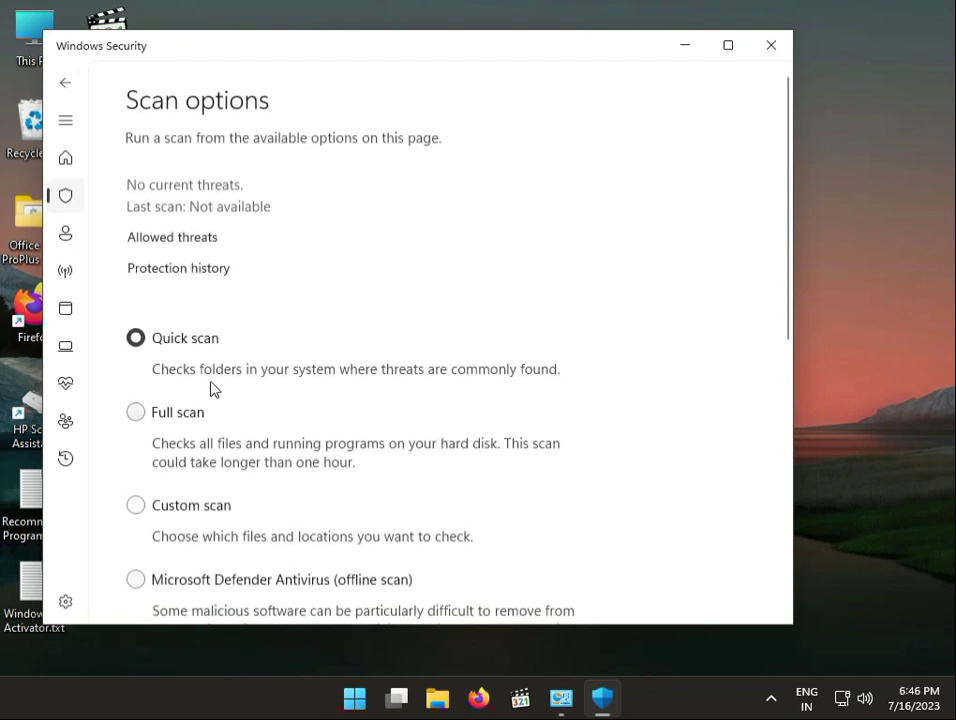
scroll("down", 3)
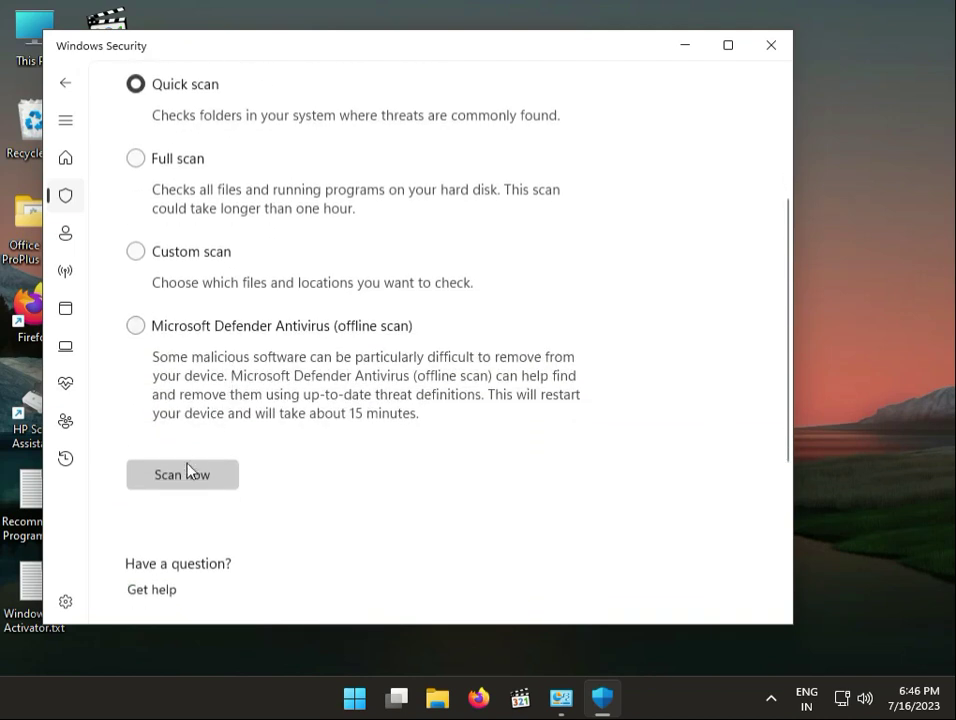
left_click(182, 474)
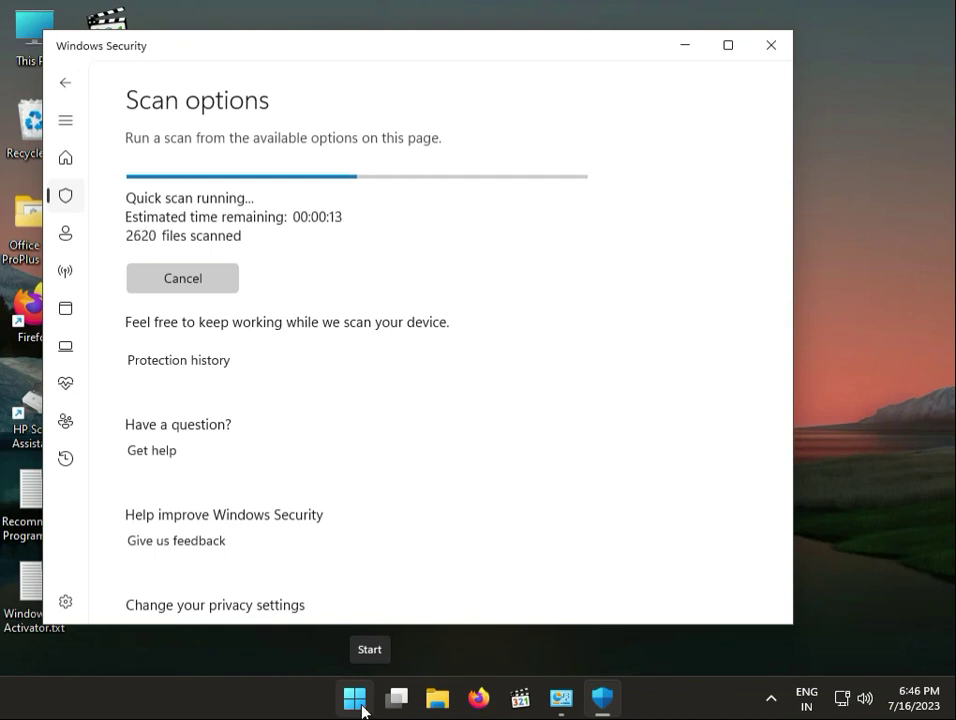
Search 'cont' and bring up Control Panel with its grouping choices.
left_click(356, 698)
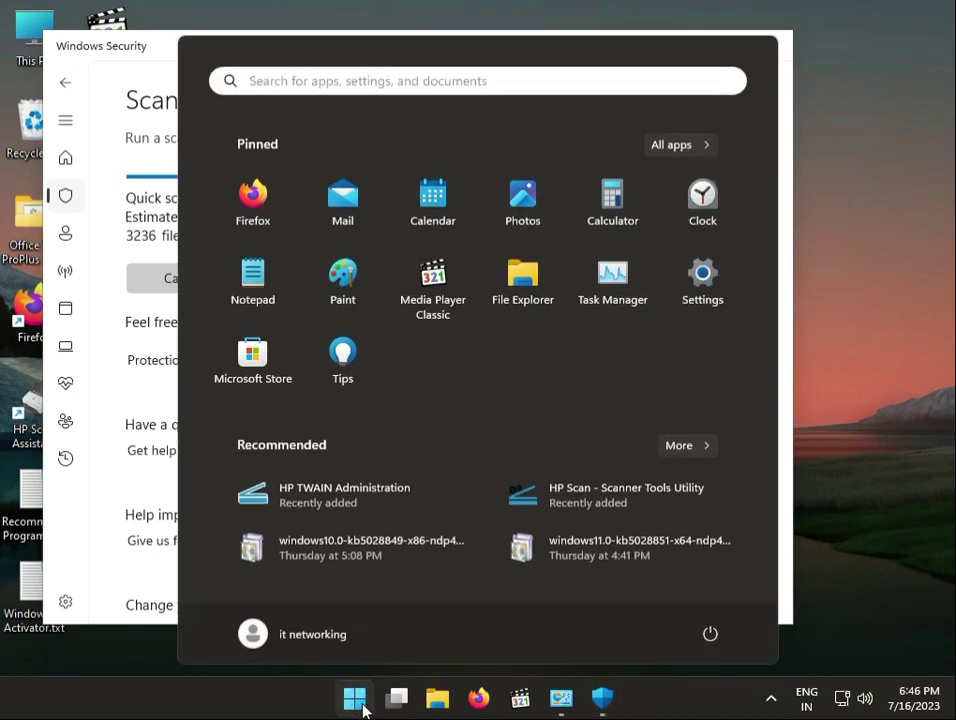
type("cont")
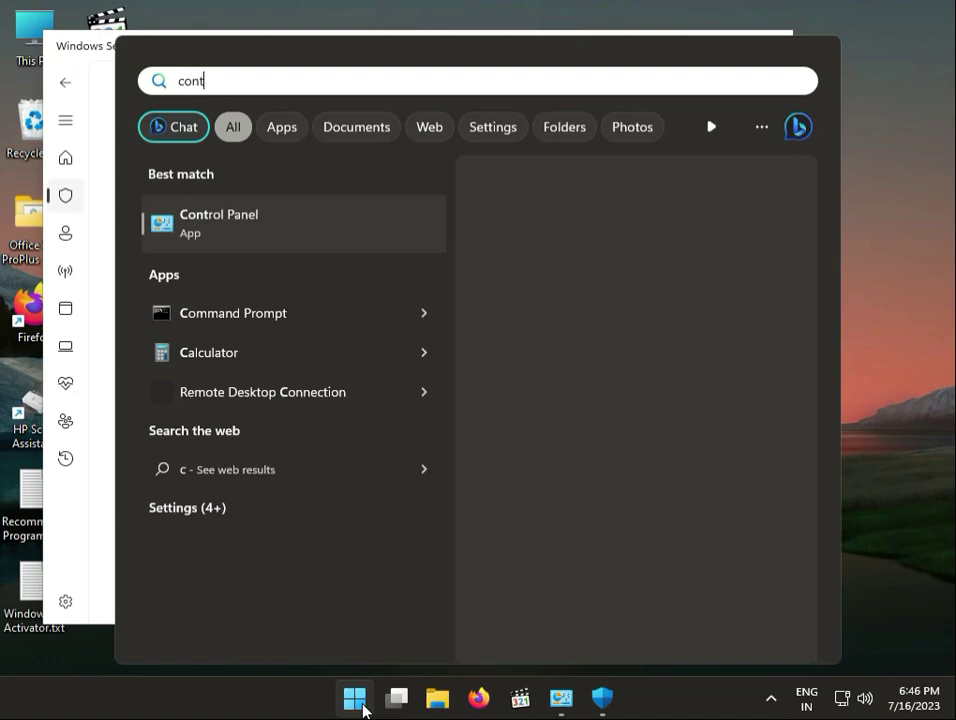
mouse_move(296, 196)
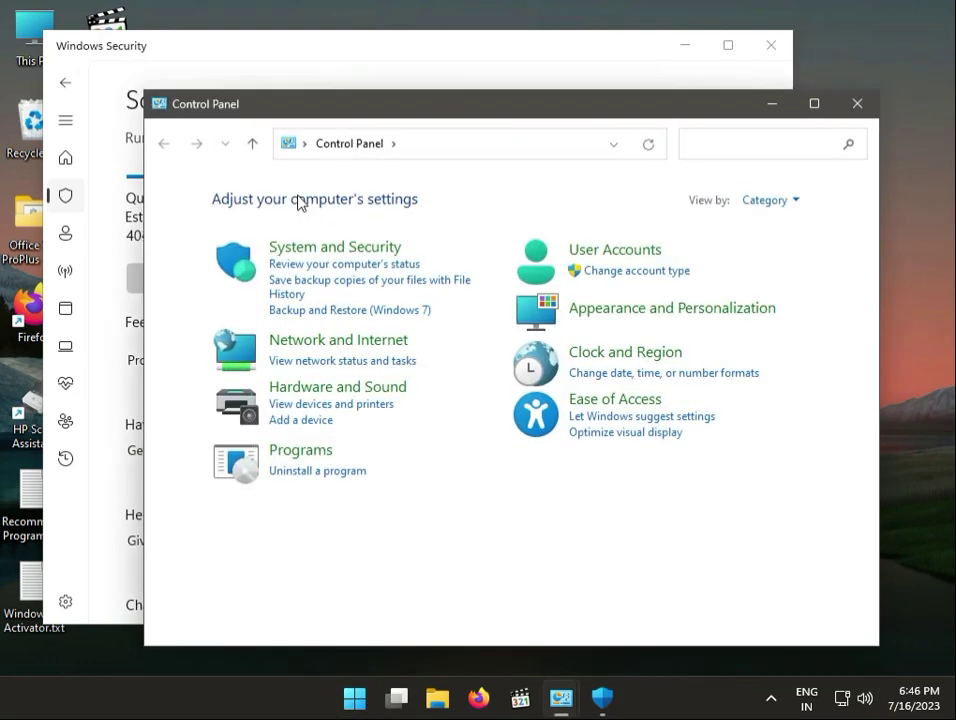
mouse_move(834, 170)
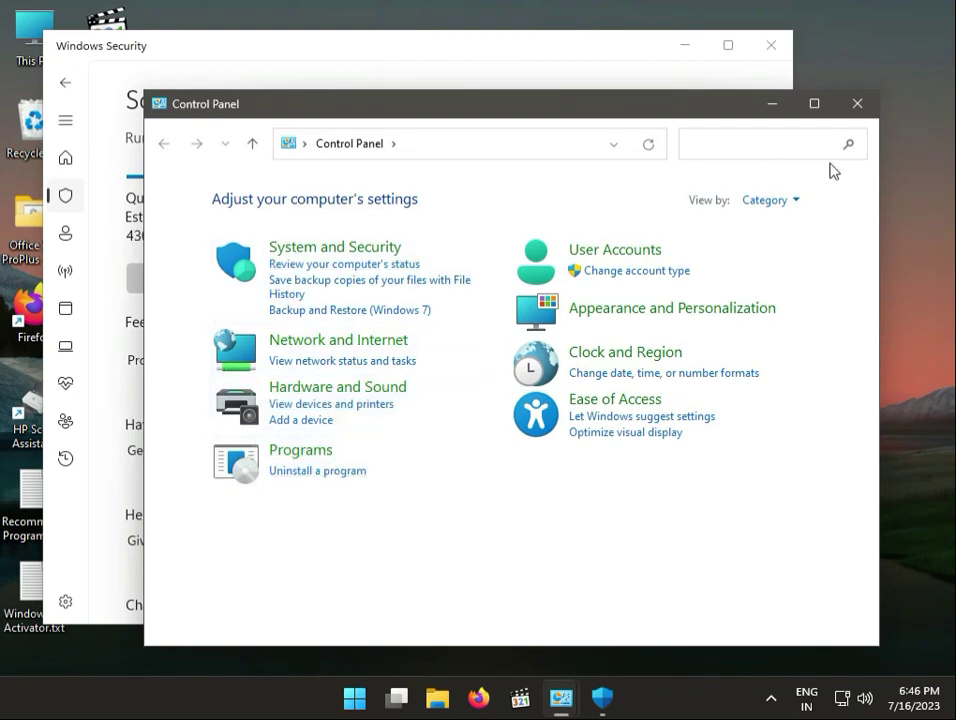
left_click(768, 200)
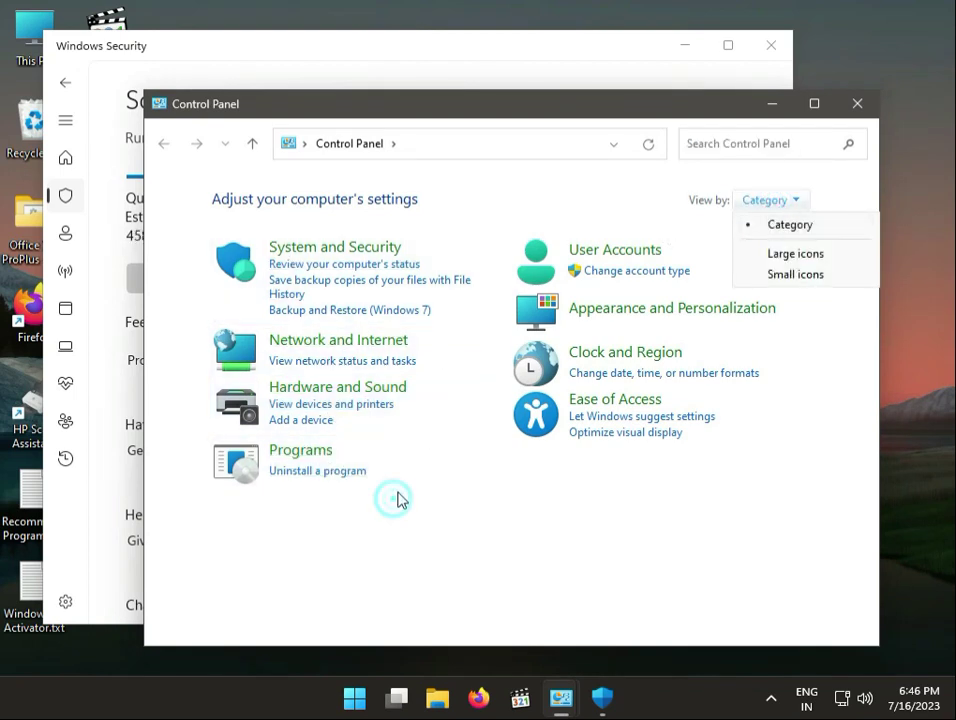
mouse_move(356, 482)
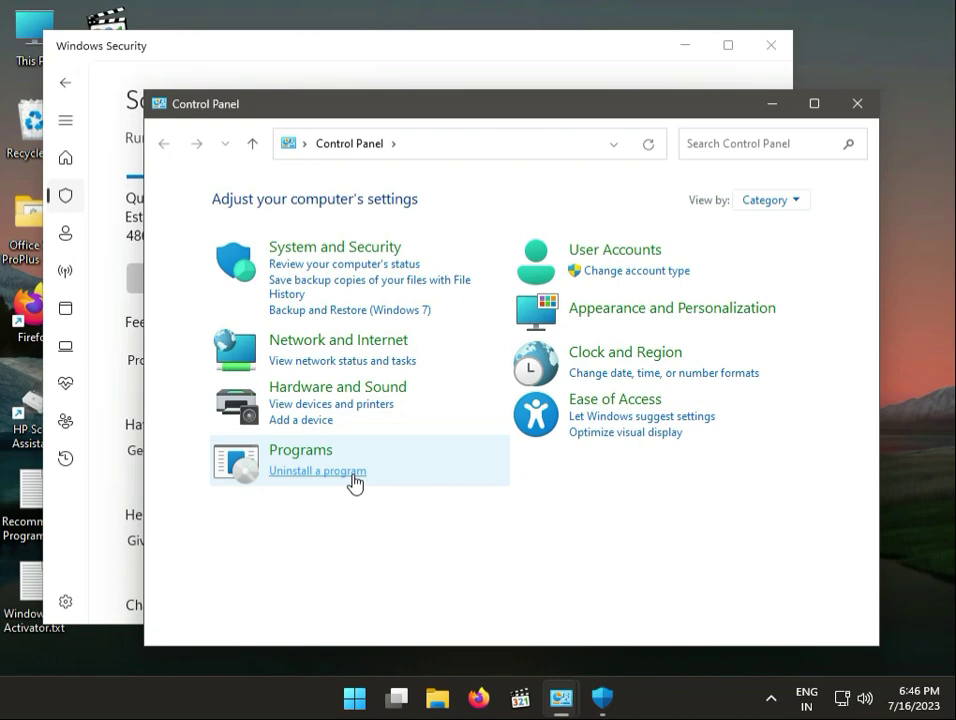
Go through Uninstall a program to View installed updates.
left_click(318, 472)
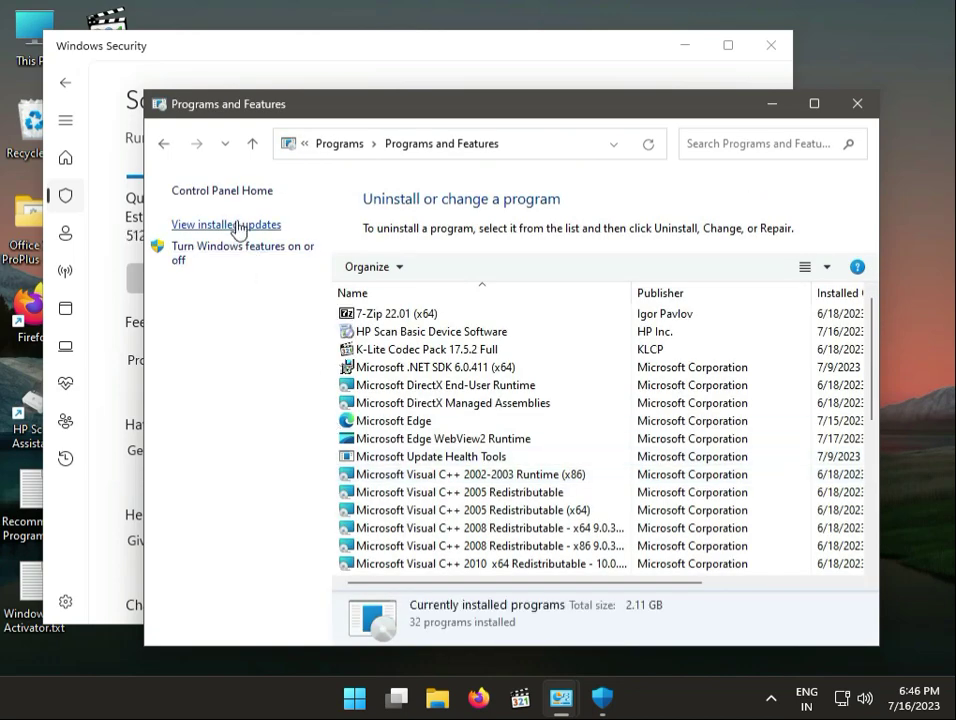
left_click(226, 224)
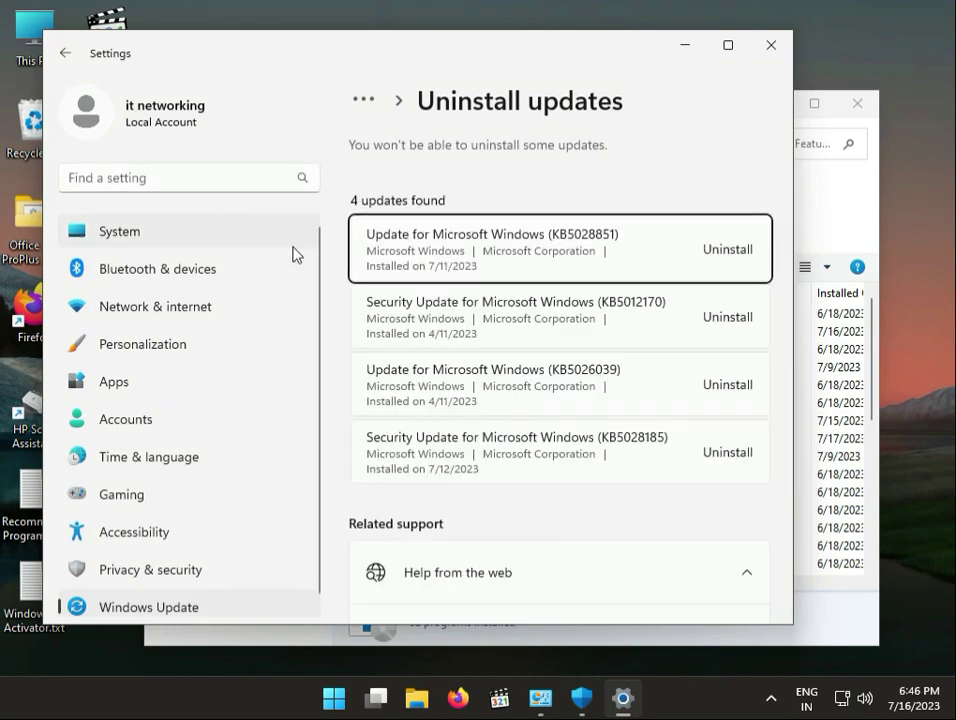
mouse_move(656, 268)
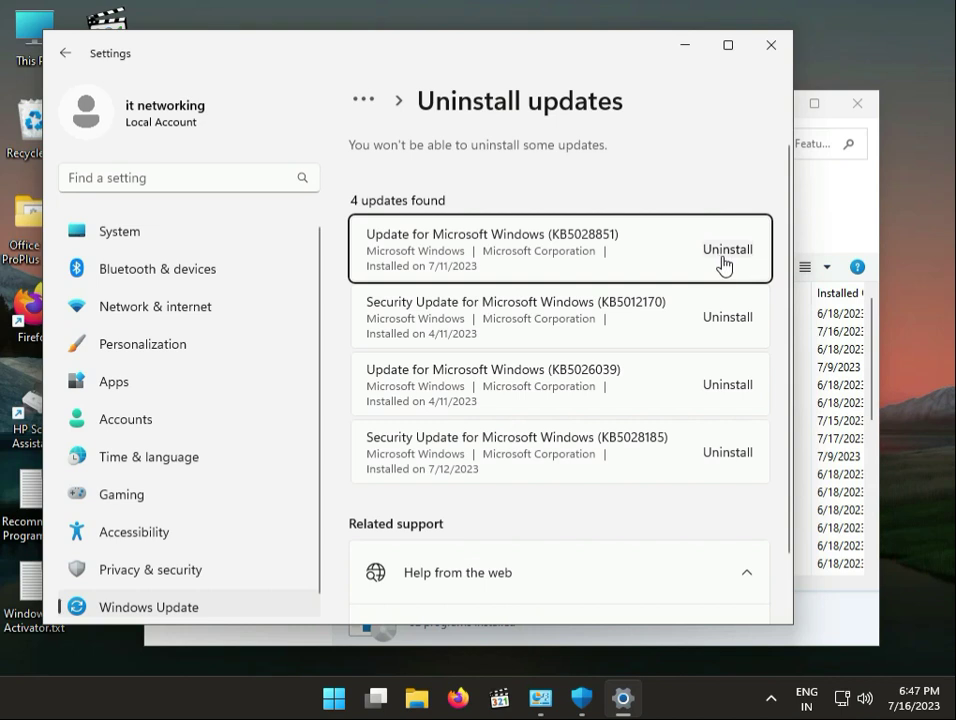
Uninstall Update for Microsoft Windows (KB5028851) and confirm the removal.
left_click(728, 248)
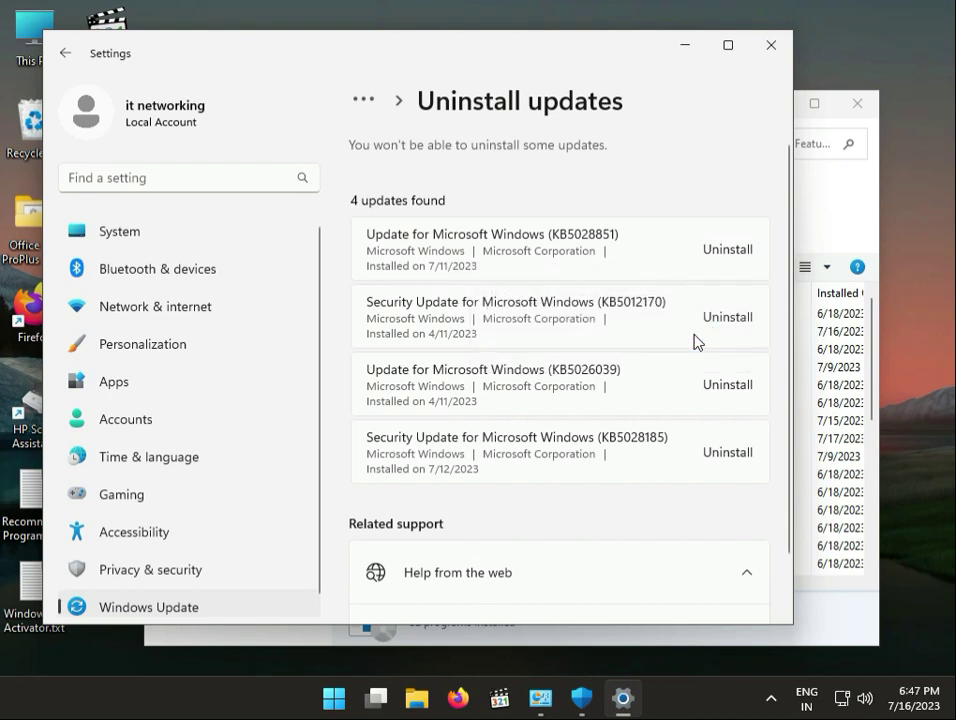
left_click(728, 248)
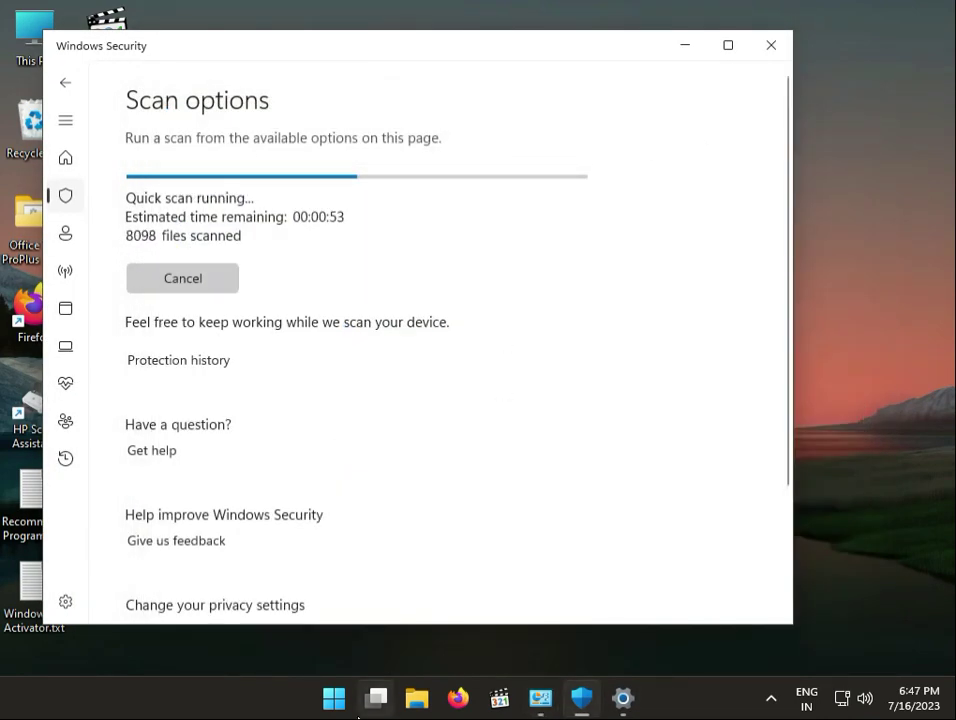
left_click(376, 698)
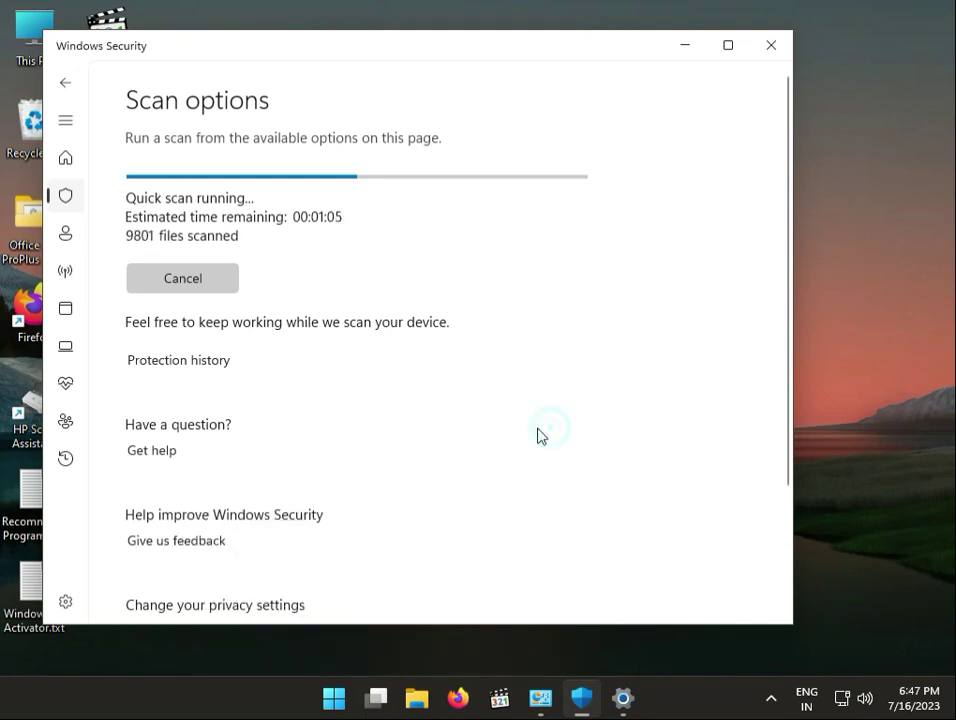
mouse_move(524, 444)
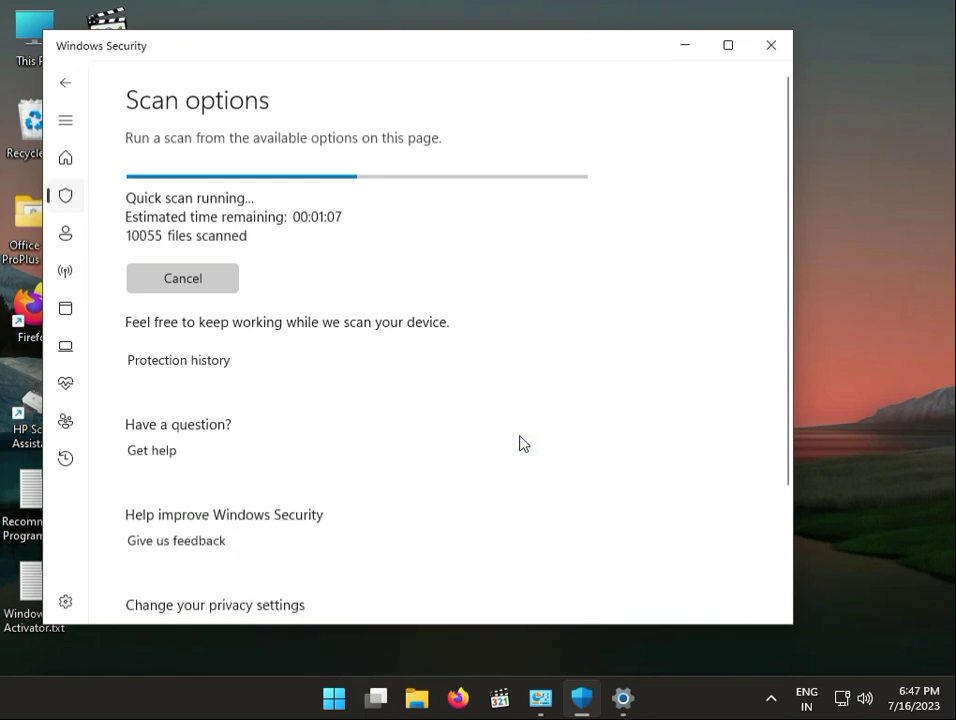
mouse_move(516, 452)
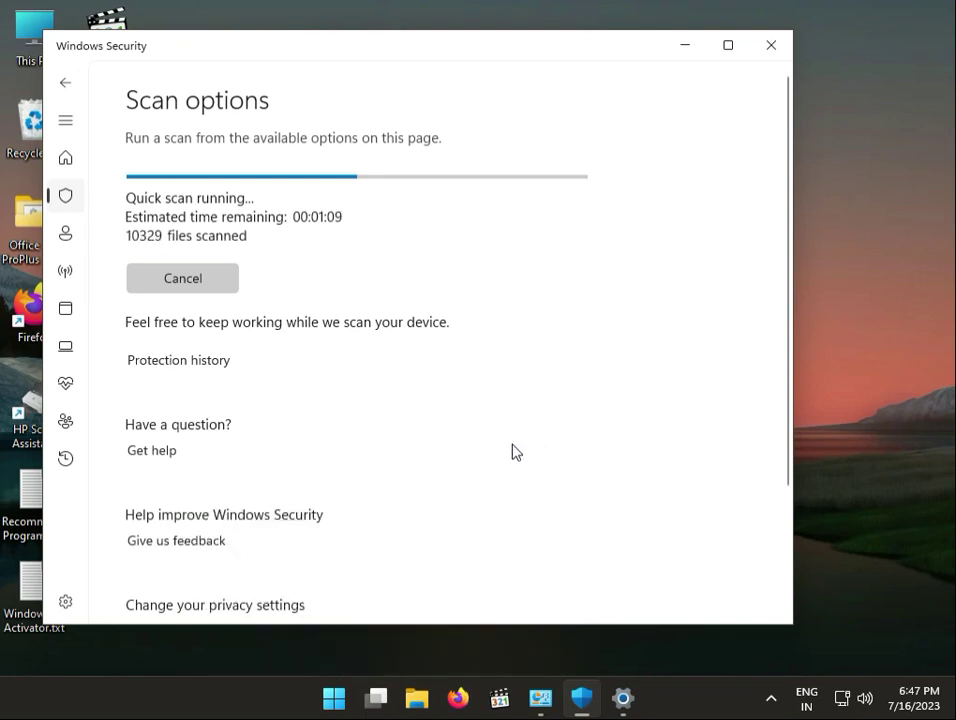
mouse_move(508, 456)
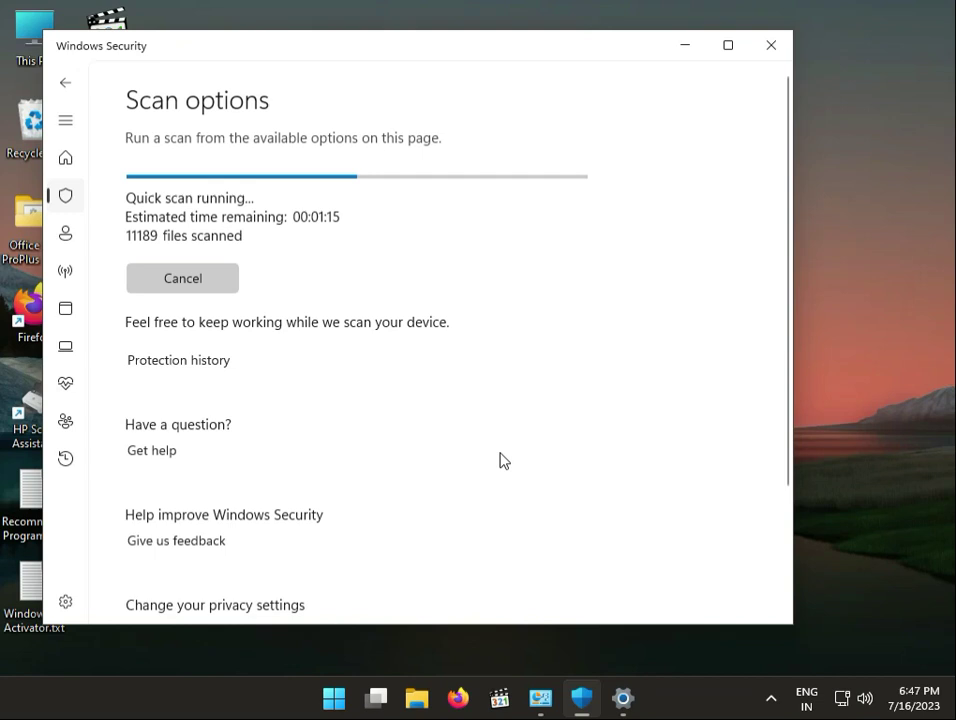
mouse_move(500, 464)
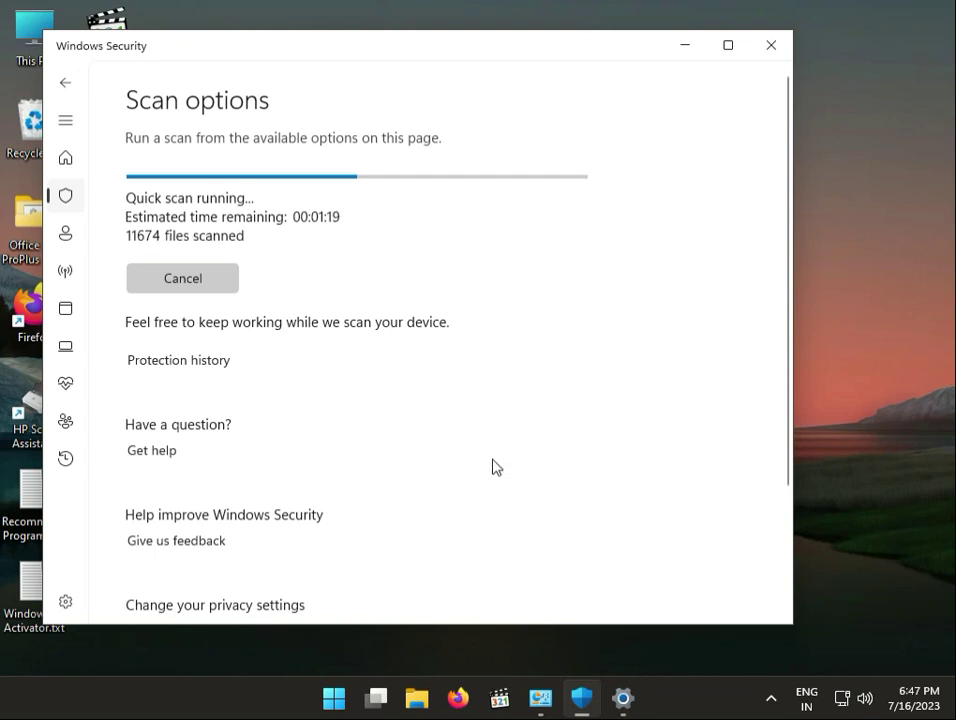
mouse_move(490, 472)
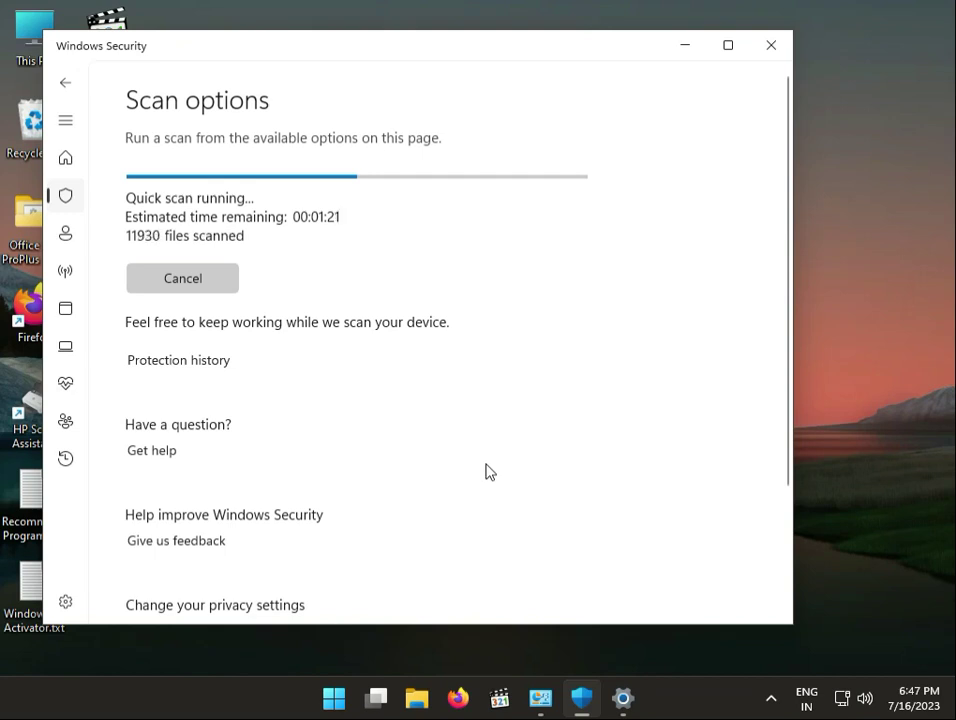
mouse_move(486, 474)
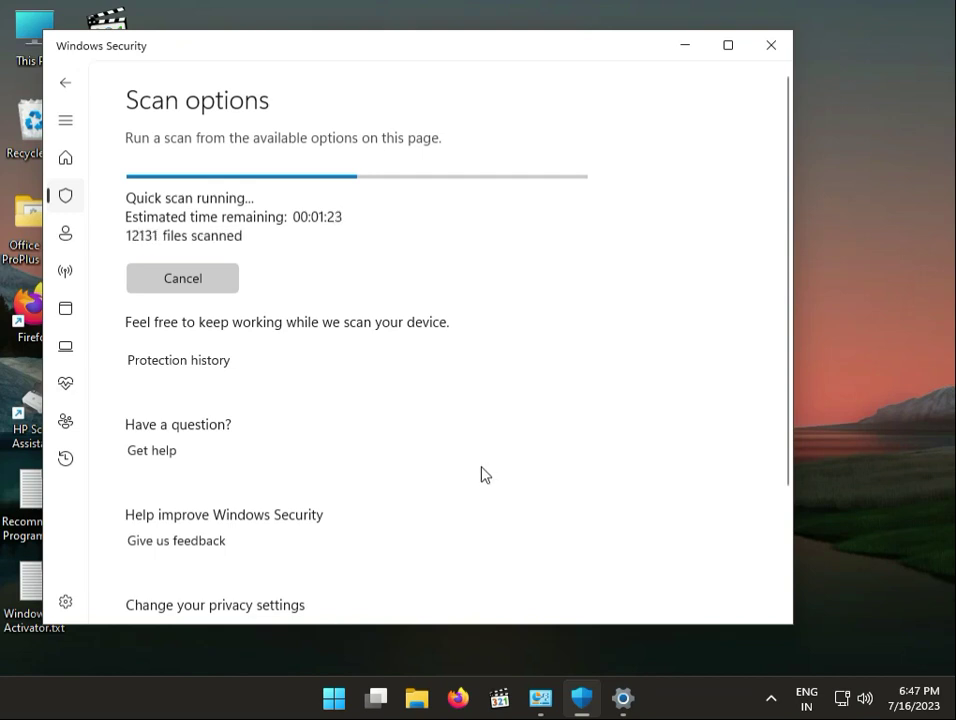
mouse_move(480, 484)
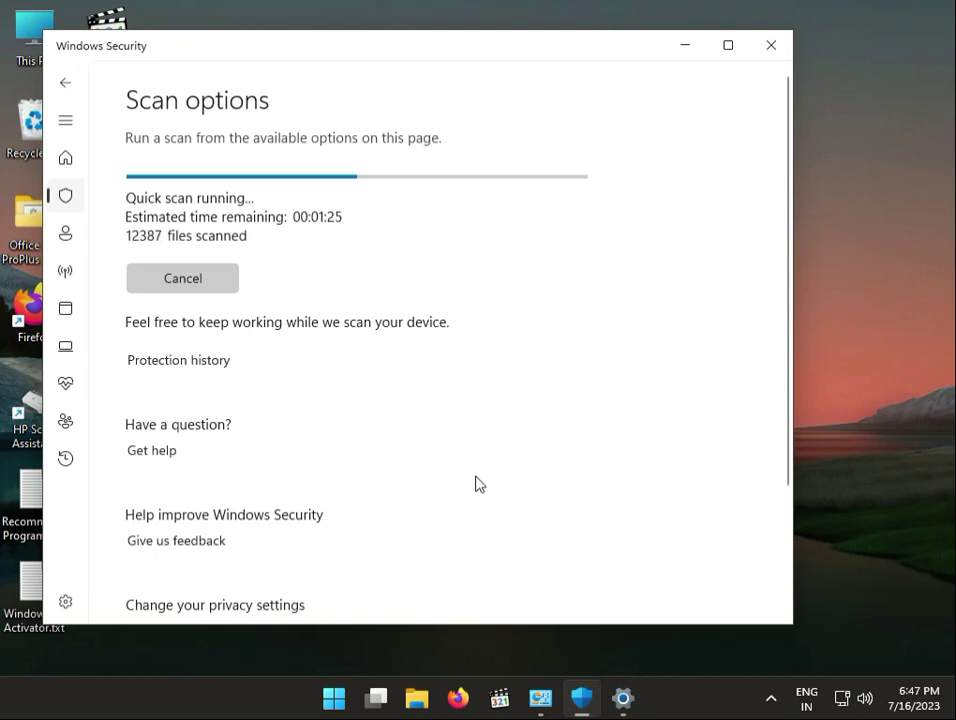